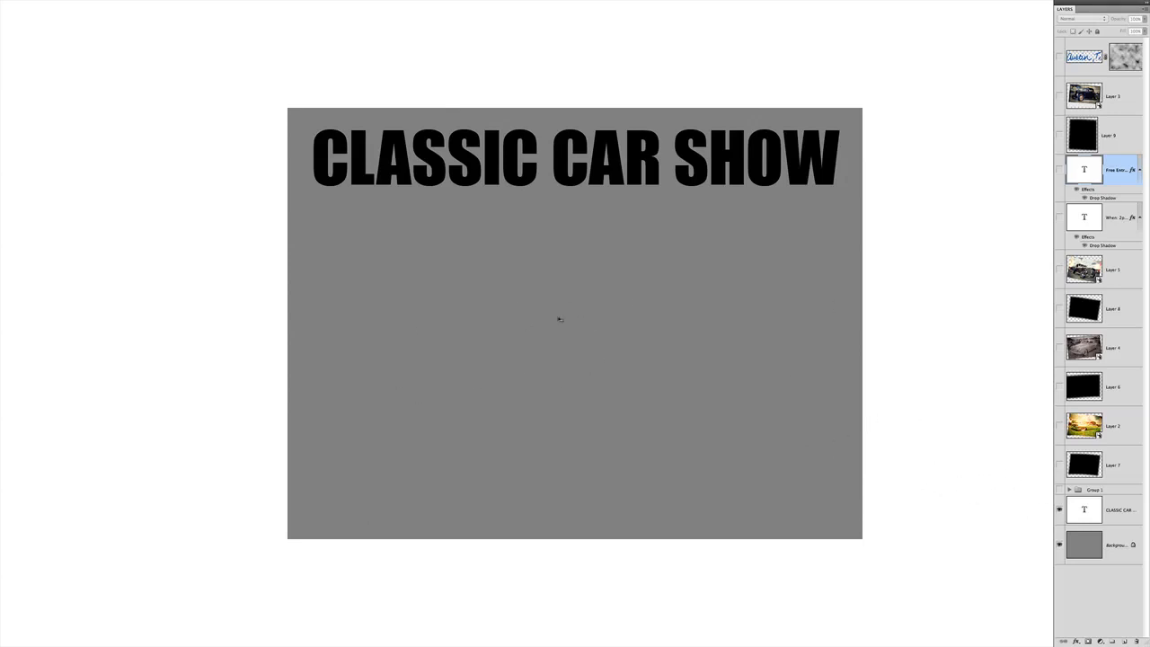
pyautogui.moveTo(1017, 453)
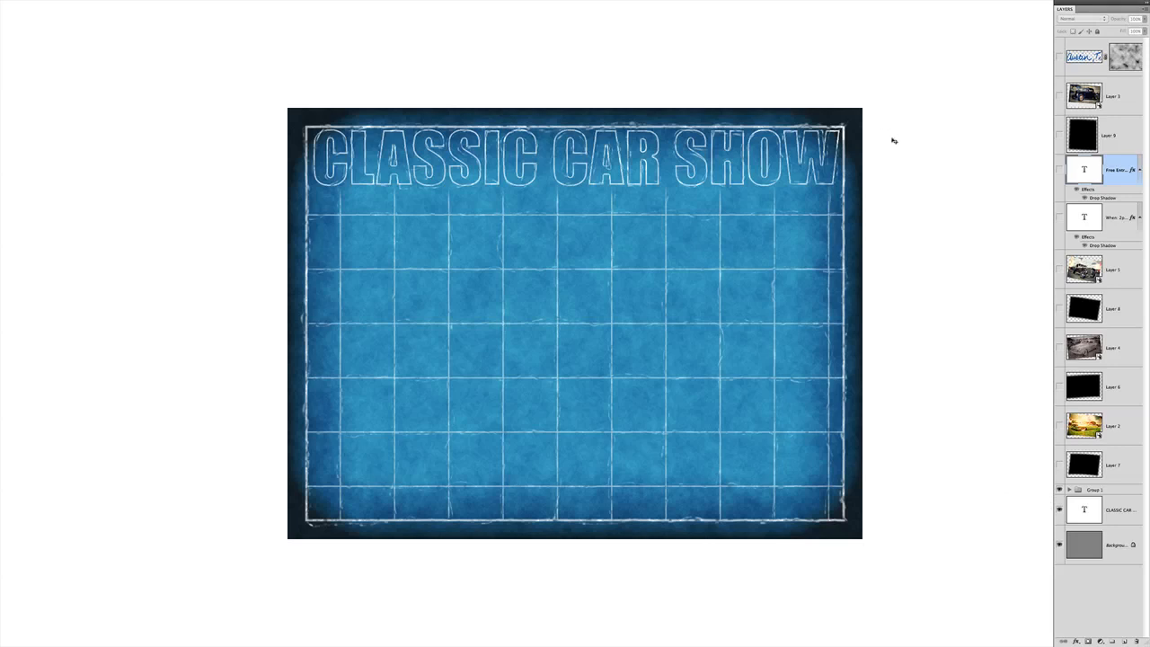
pyautogui.moveTo(765, 370)
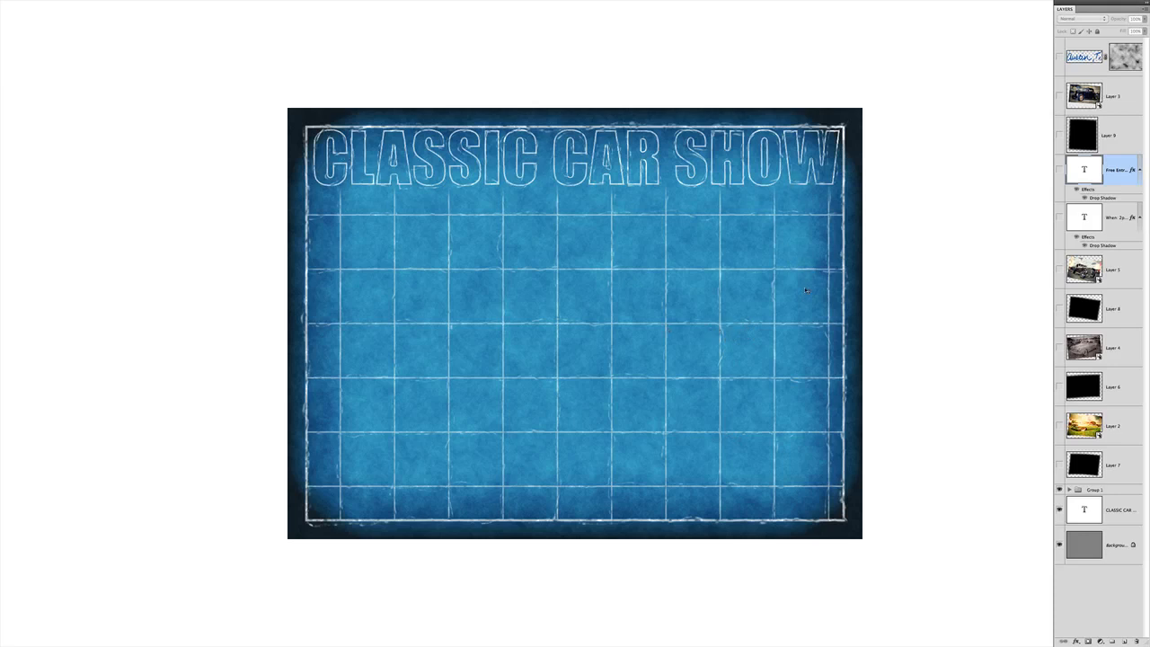
pyautogui.moveTo(890, 475)
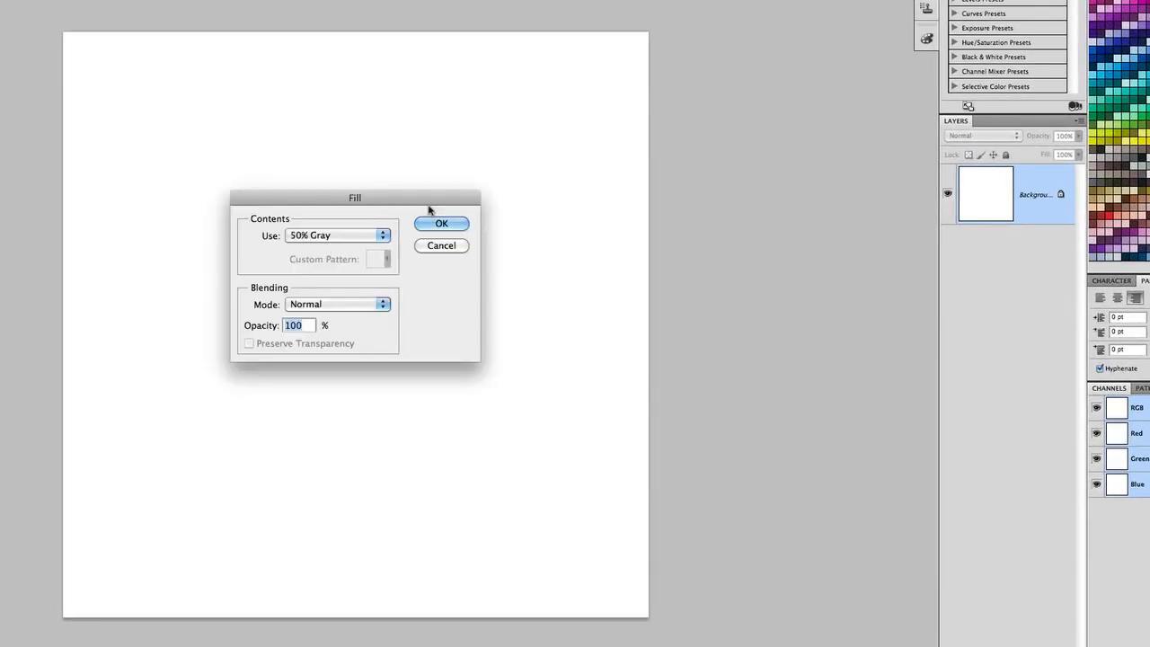
# Step: Fill the canvas with 50% Gray at Normal mode, 100% opacity, after nudging the Fill dialog aside
pyautogui.moveTo(356, 196); pyautogui.dragTo(342, 158)
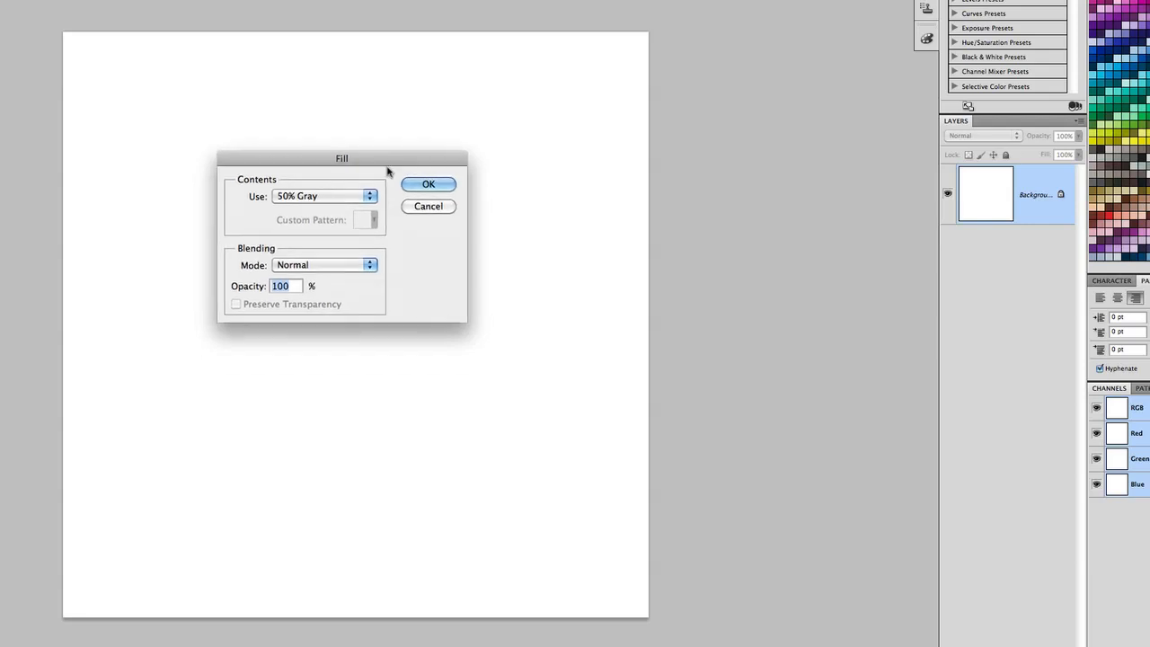
pyautogui.moveTo(342, 158); pyautogui.dragTo(352, 155)
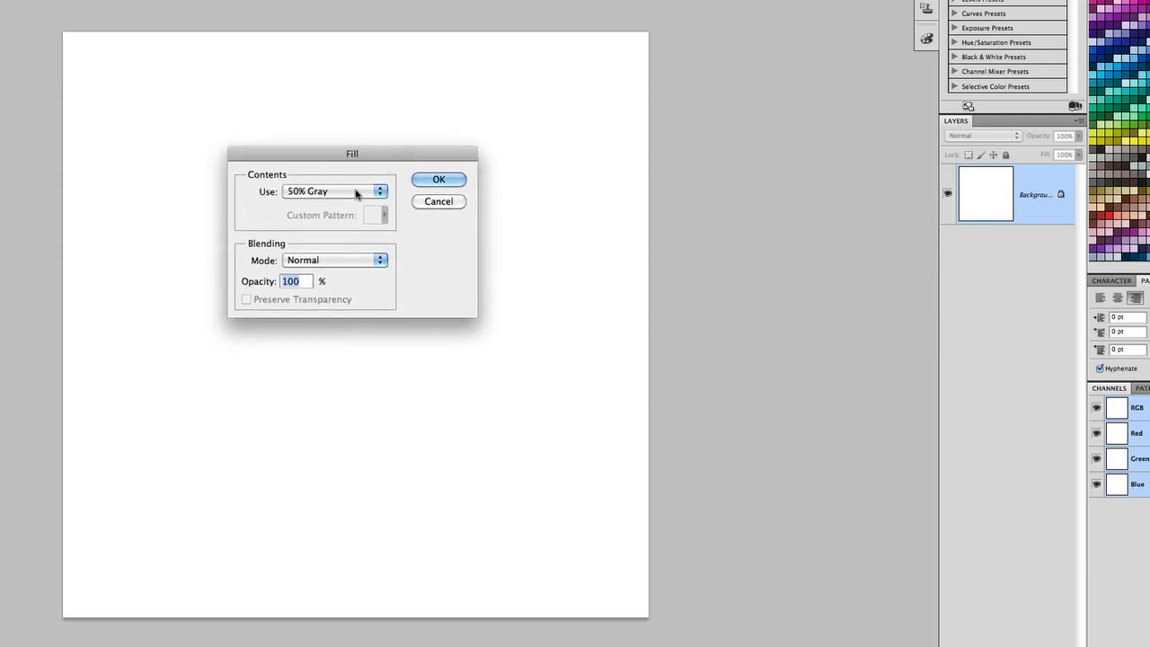
pyautogui.moveTo(262, 177)
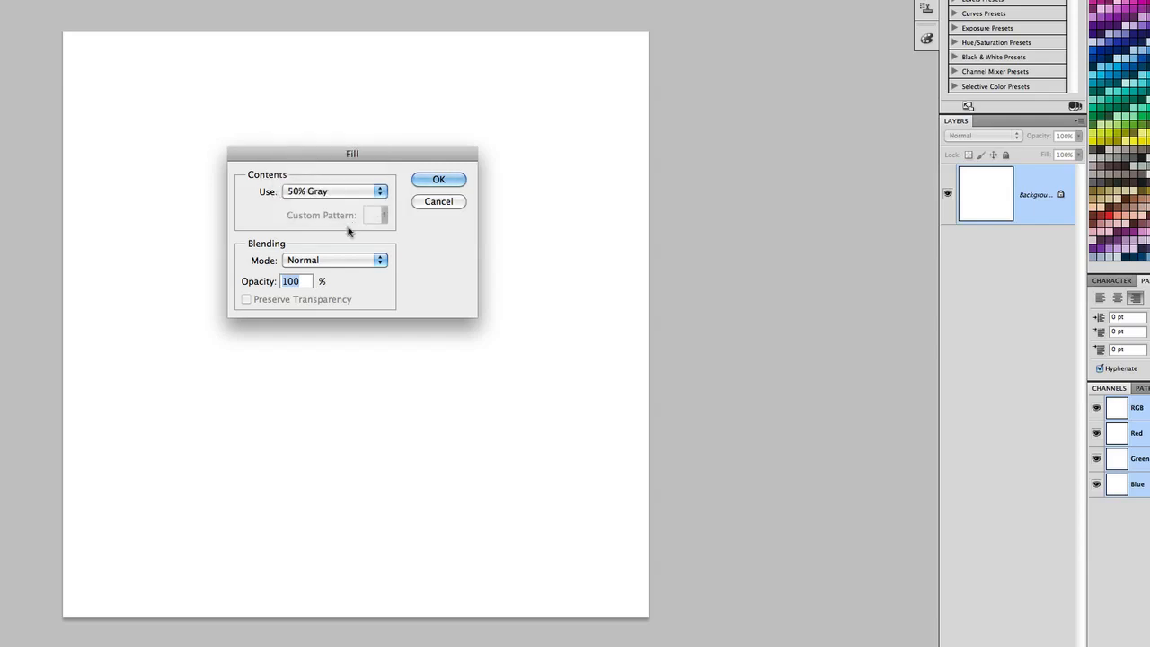
pyautogui.moveTo(312, 241)
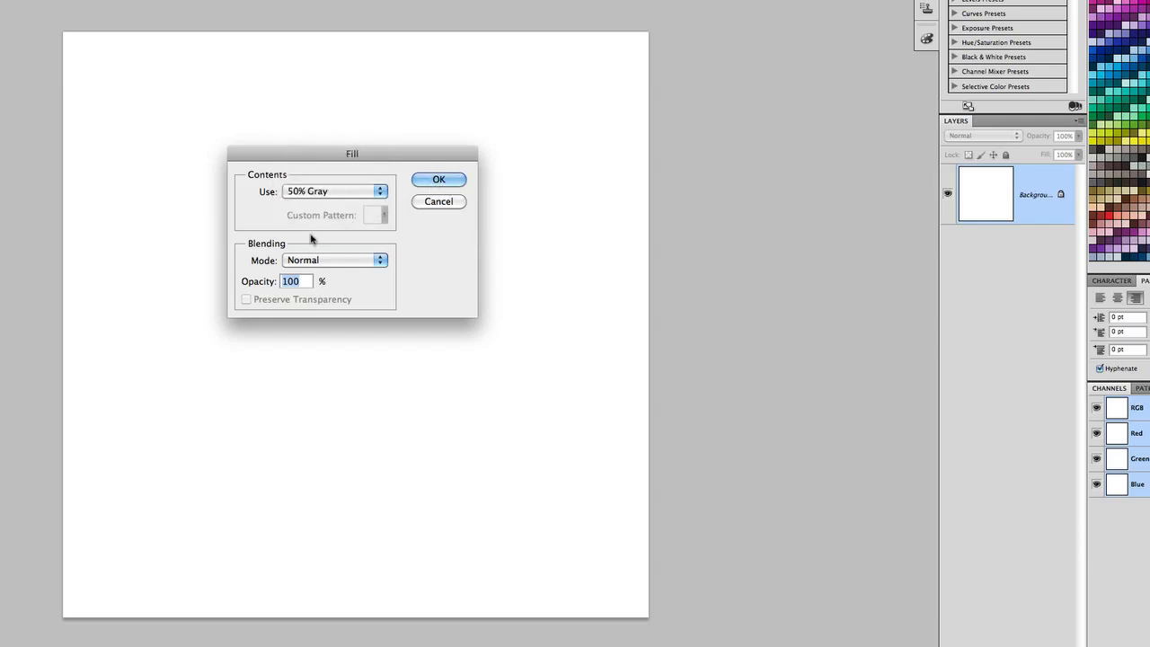
pyautogui.moveTo(307, 298)
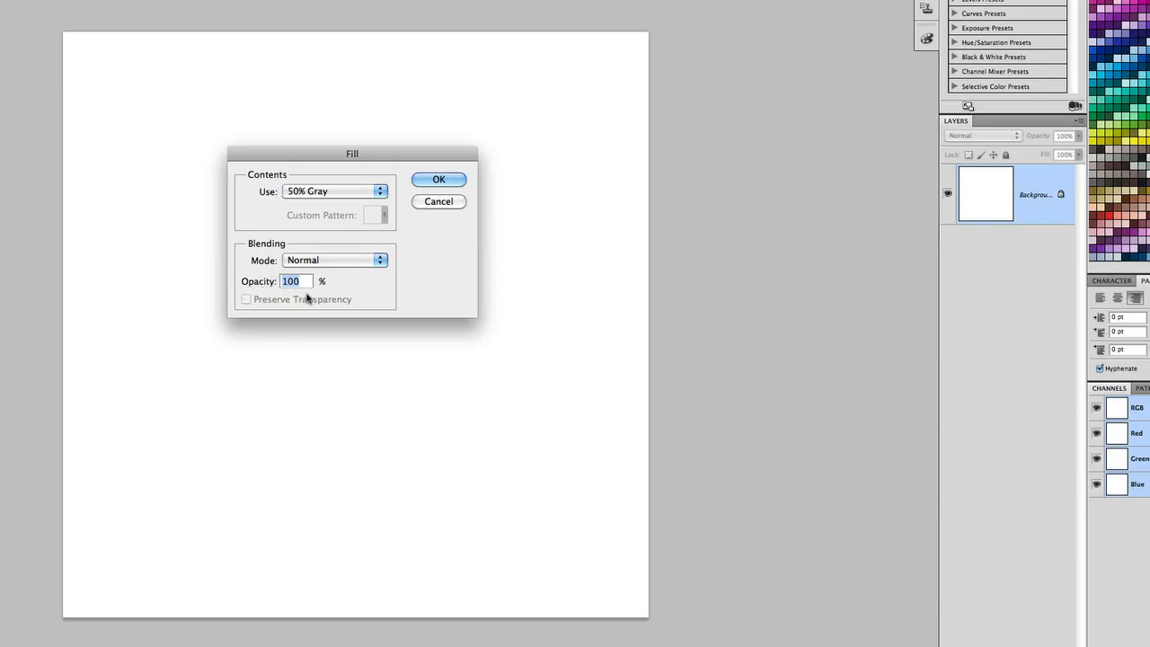
pyautogui.click(438, 180)
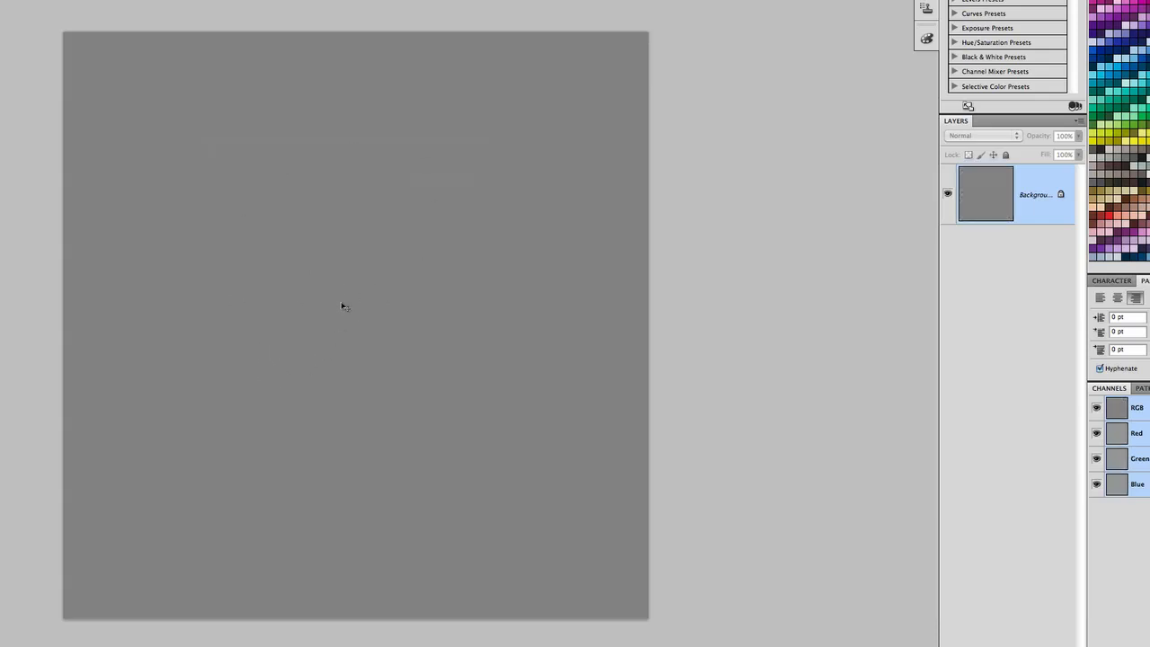
pyautogui.moveTo(359, 284)
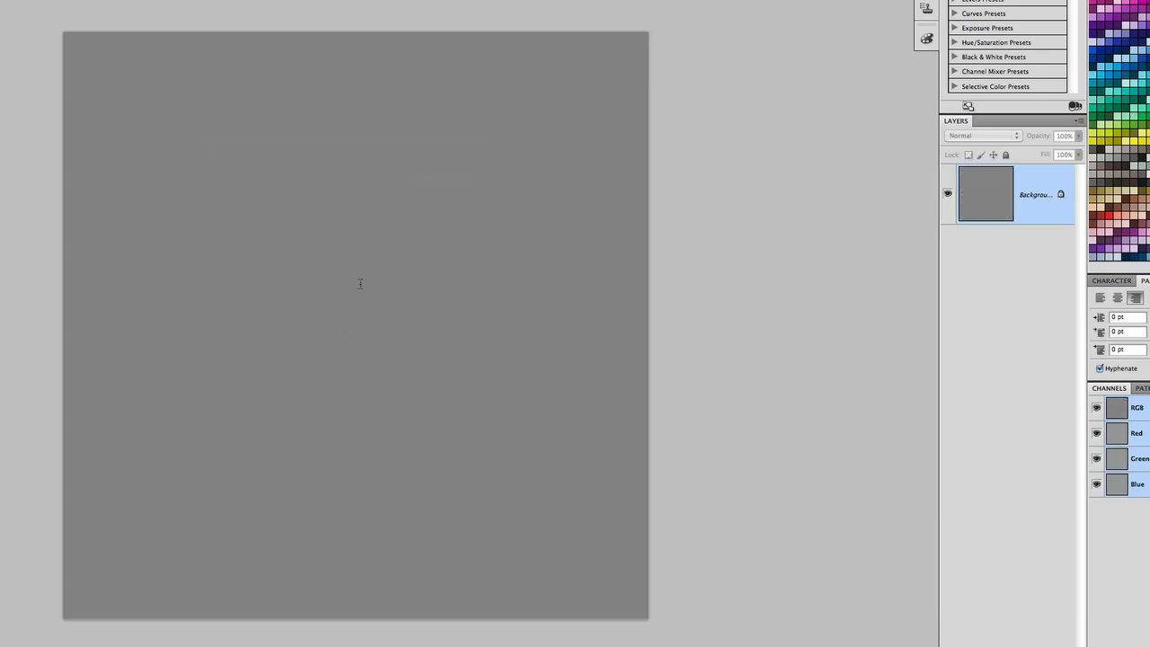
pyautogui.moveTo(130, 144)
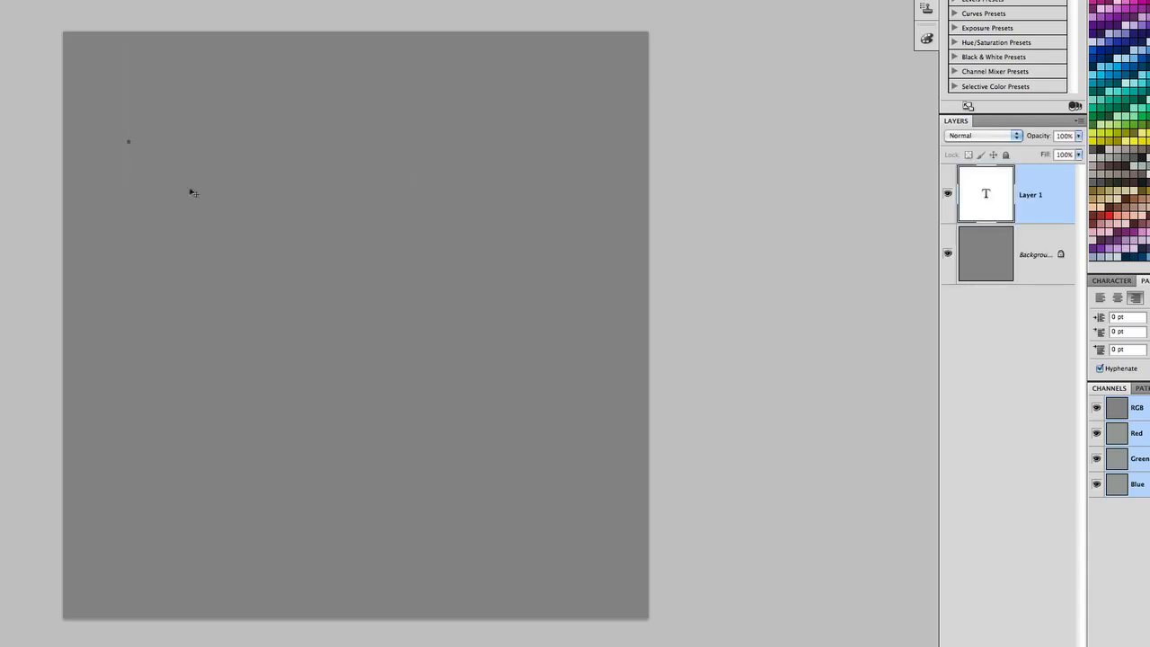
# Step: Add bold black 'TEXT' lettering on the gray canvas and stamp all visible layers into a merged layer
pyautogui.write('TE')
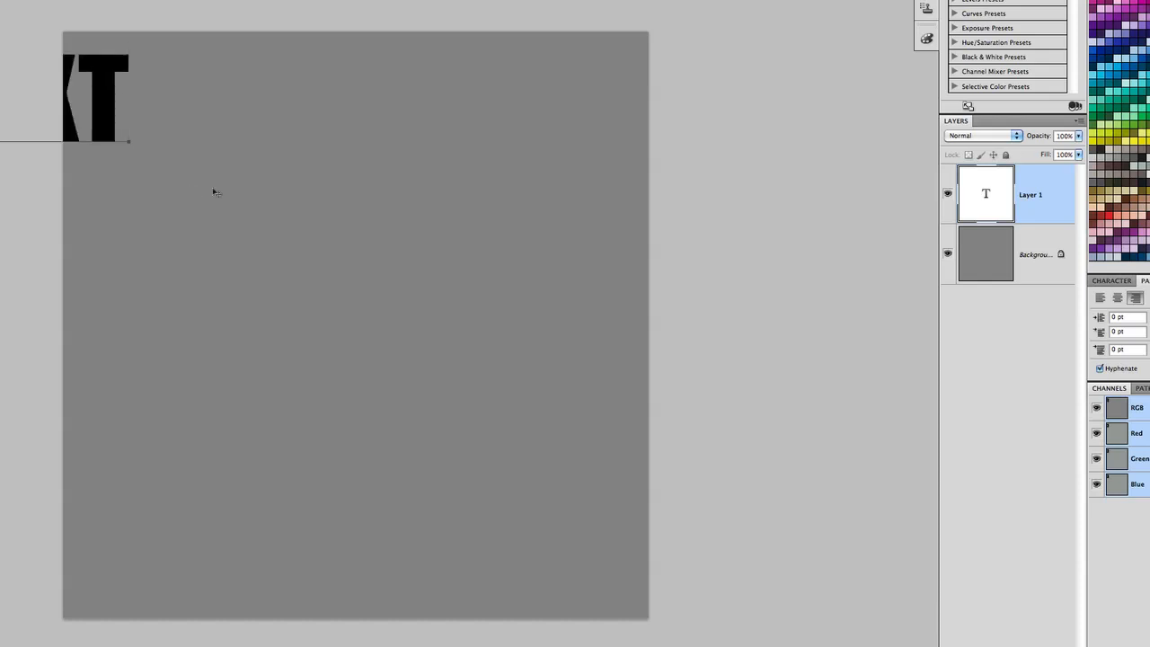
pyautogui.doubleClick(1031, 194)
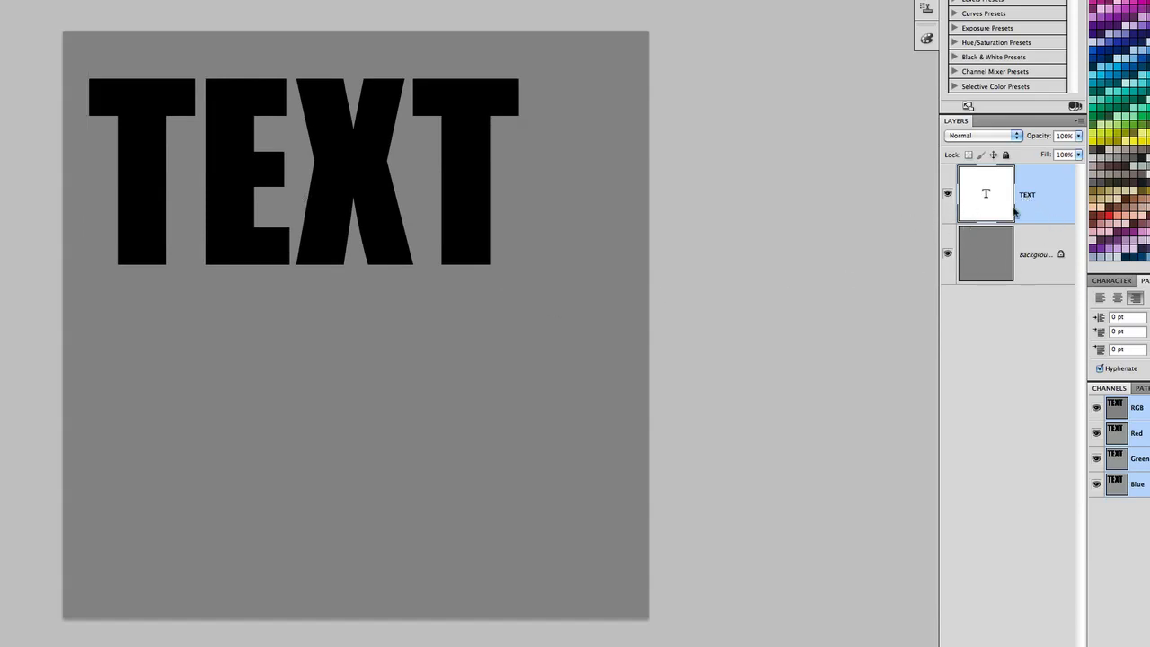
pyautogui.moveTo(1042, 210)
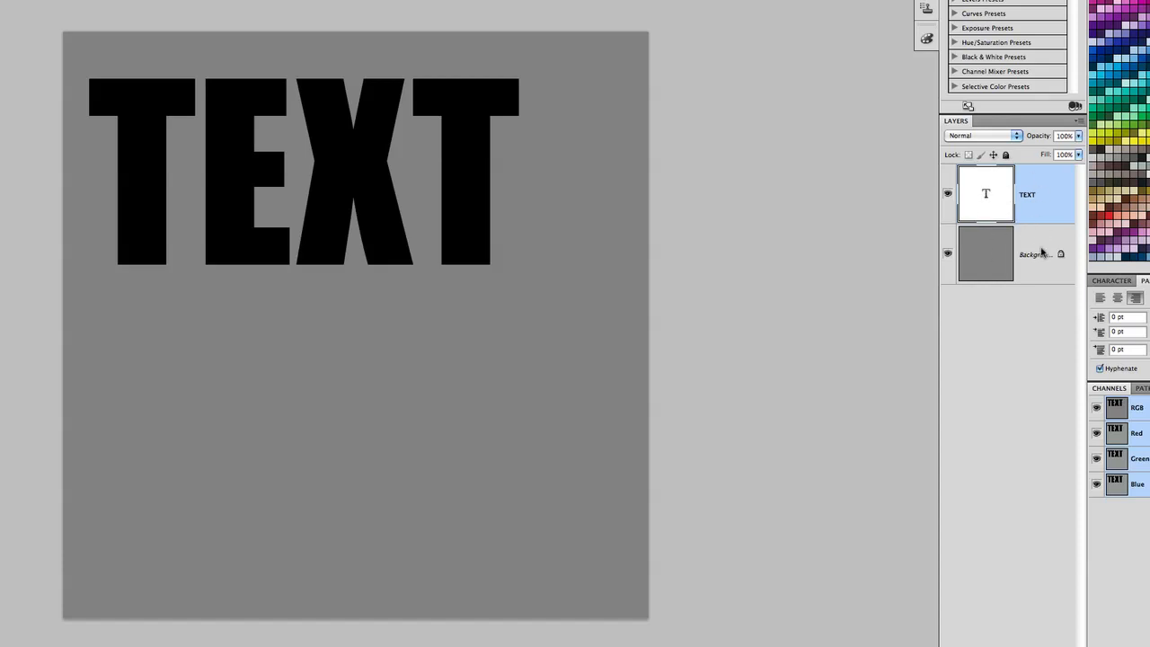
pyautogui.moveTo(1027, 232)
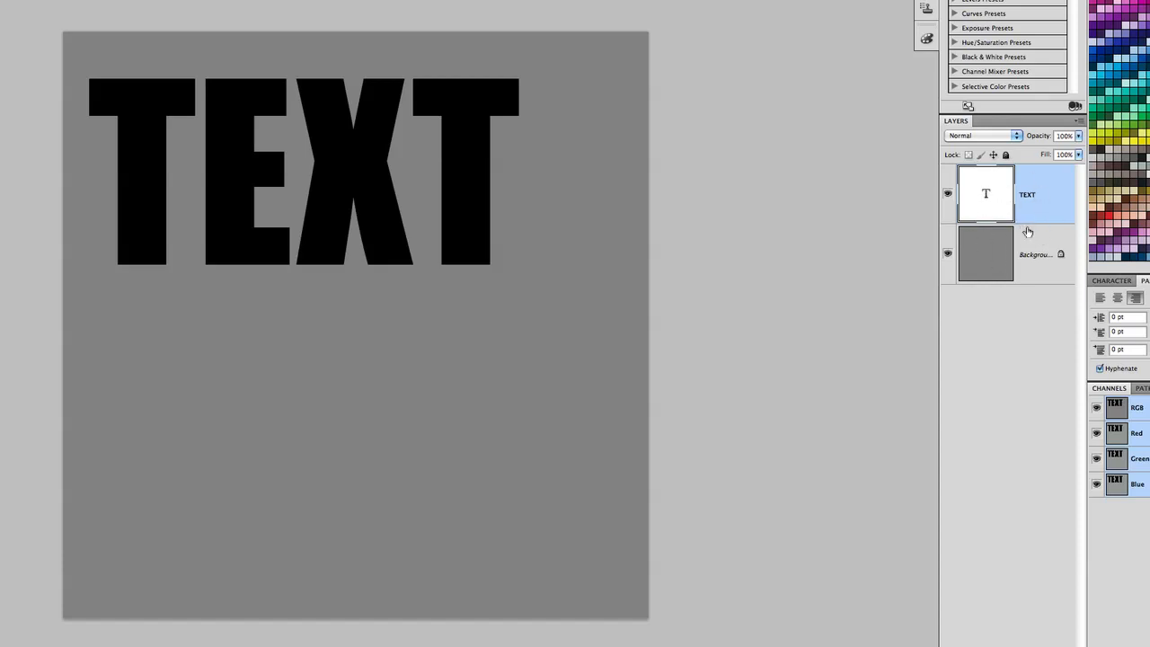
pyautogui.moveTo(997, 190)
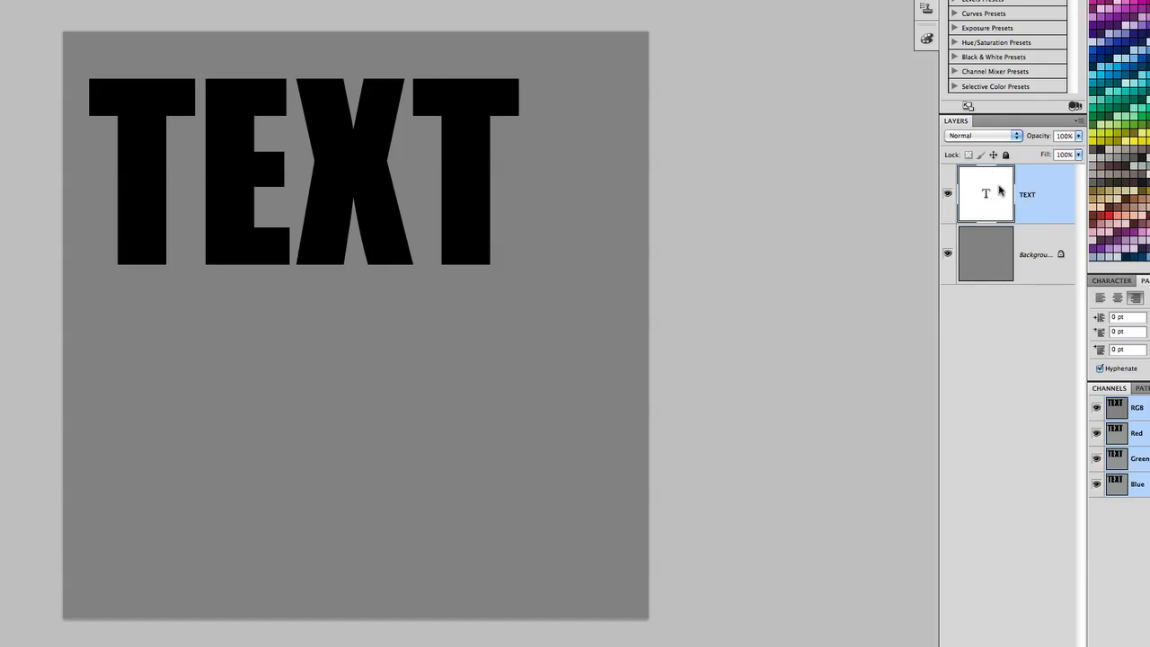
pyautogui.press('cmd+shift+opt+e')
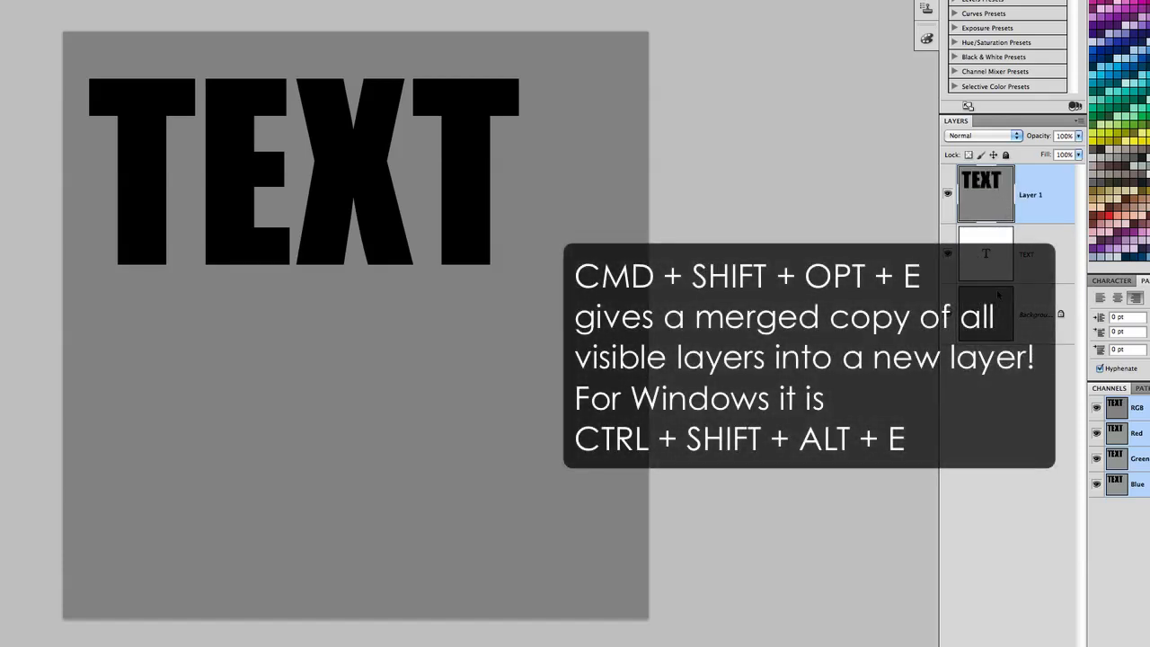
pyautogui.moveTo(992, 299)
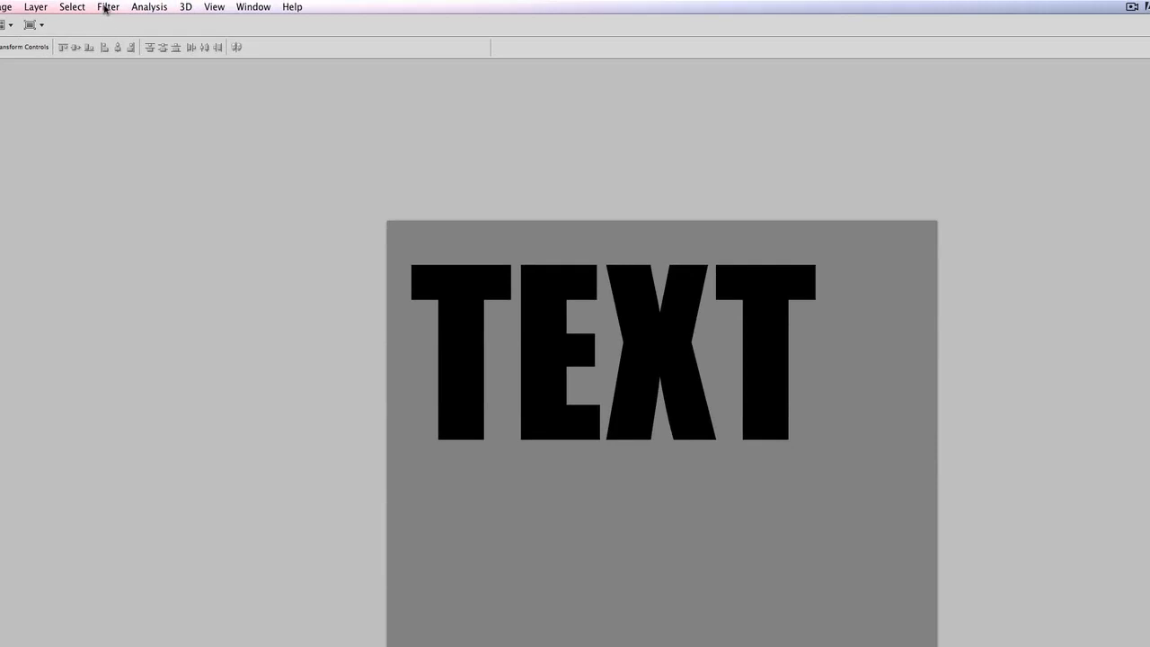
# Step: Launch Filter Forge 3 on the merged TEXT layer and browse the Creative filter list down to Dabber
pyautogui.click(108, 8)
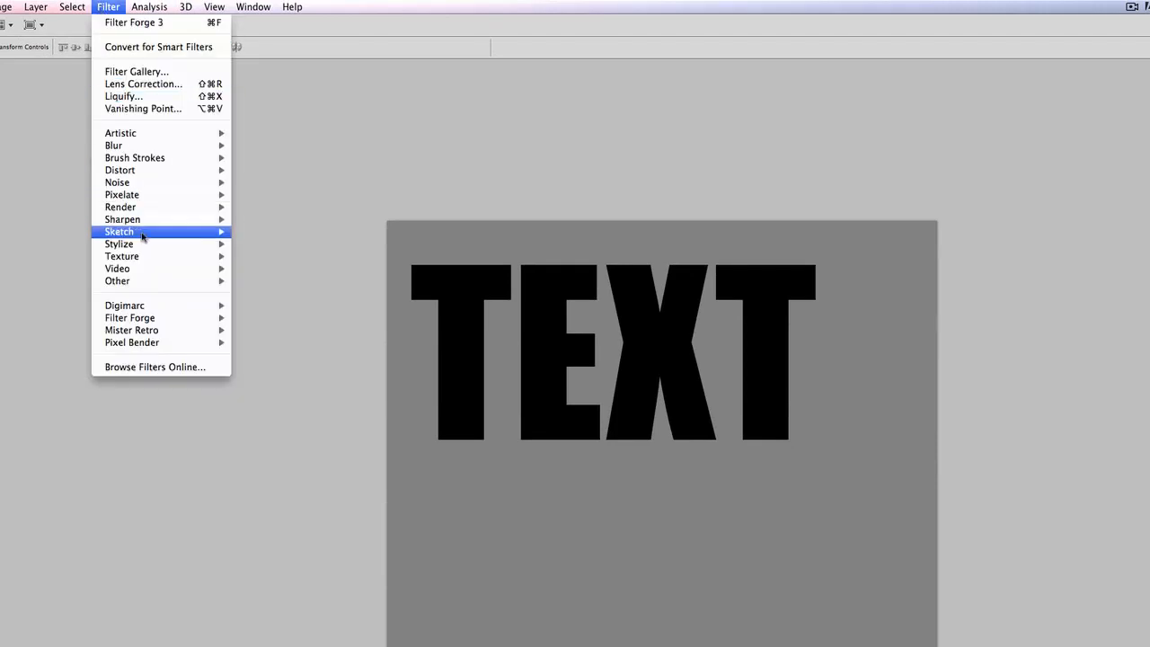
pyautogui.moveTo(129, 317)
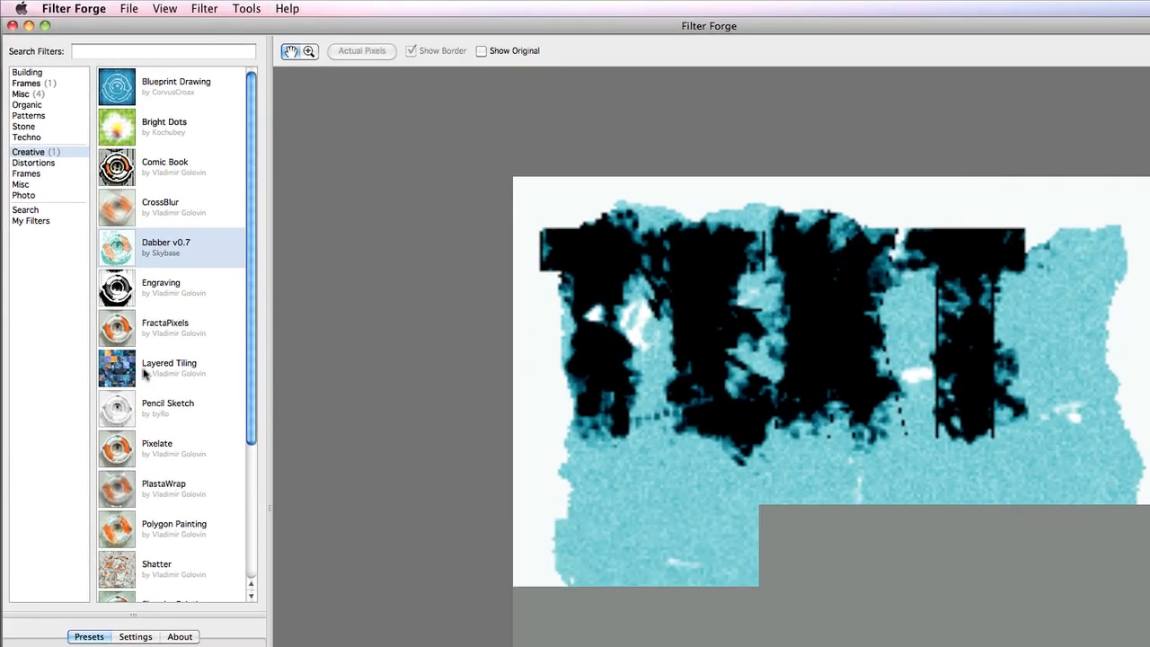
pyautogui.scroll(-3)
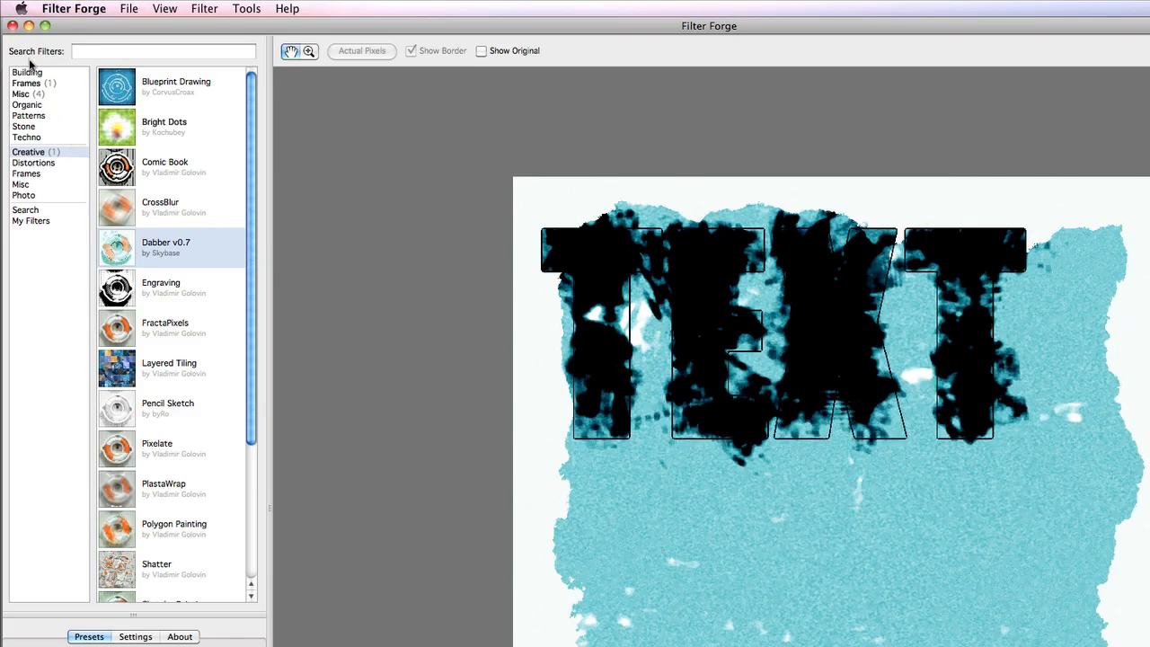
pyautogui.moveTo(203, 196)
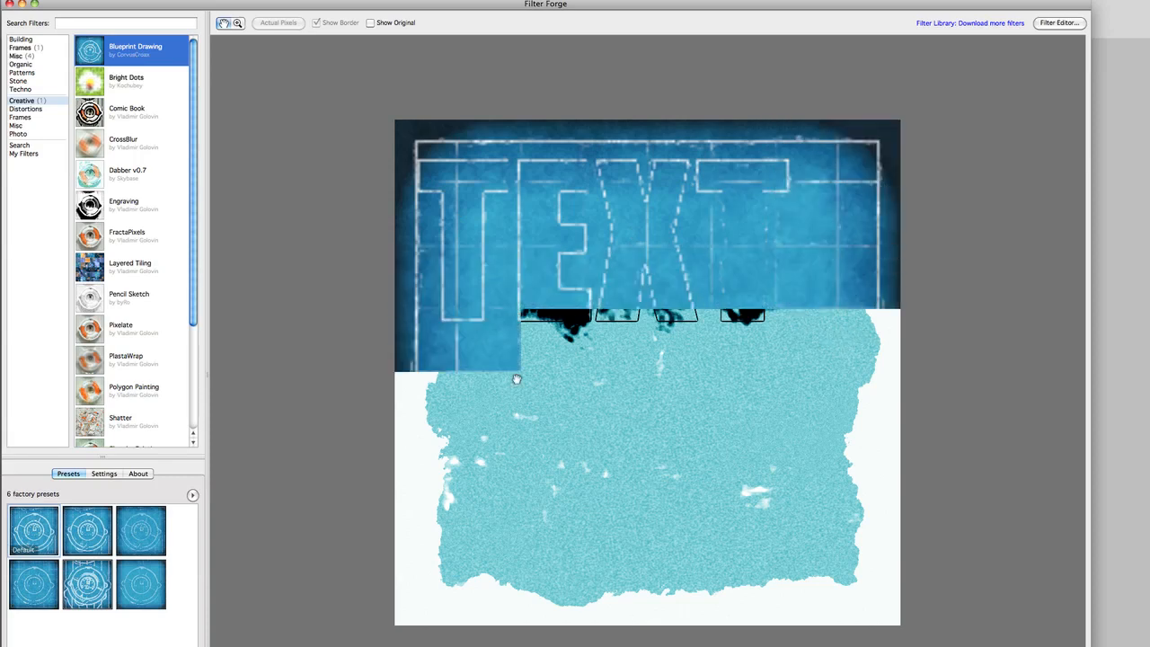
# Step: Select the Blueprint Drawing filter to preview TEXT as white outlines on a blue grid
pyautogui.click(32, 528)
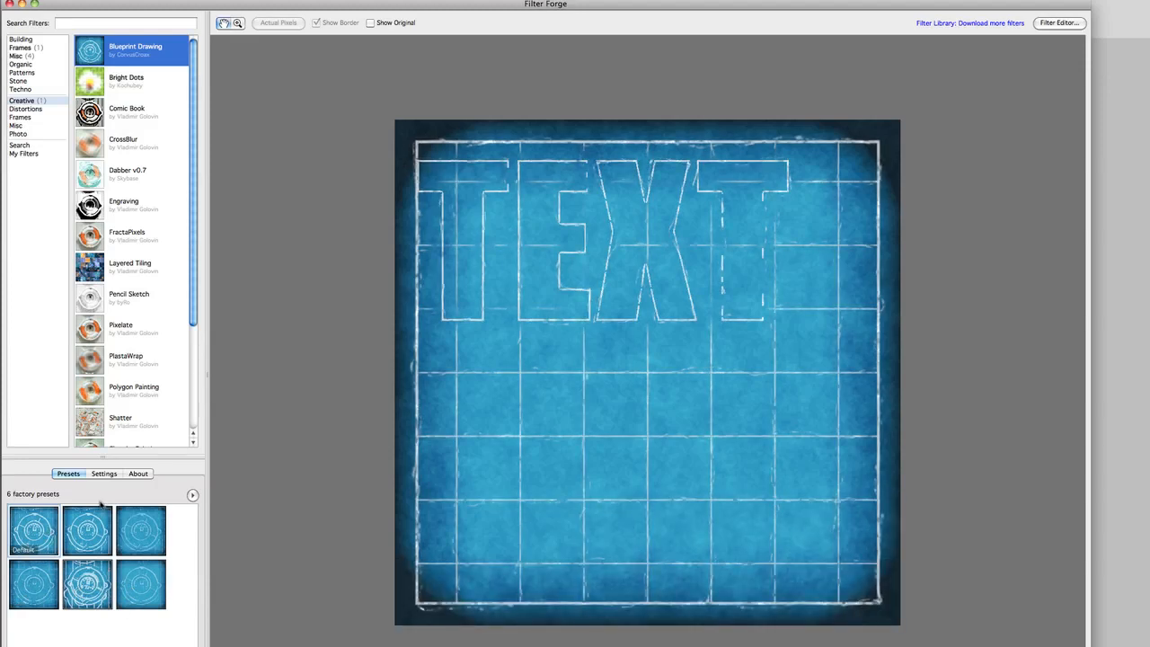
# Step: Reduce Blueprint Drawing's Line Thickness to 17 in Settings and apply the filter to the image
pyautogui.click(105, 475)
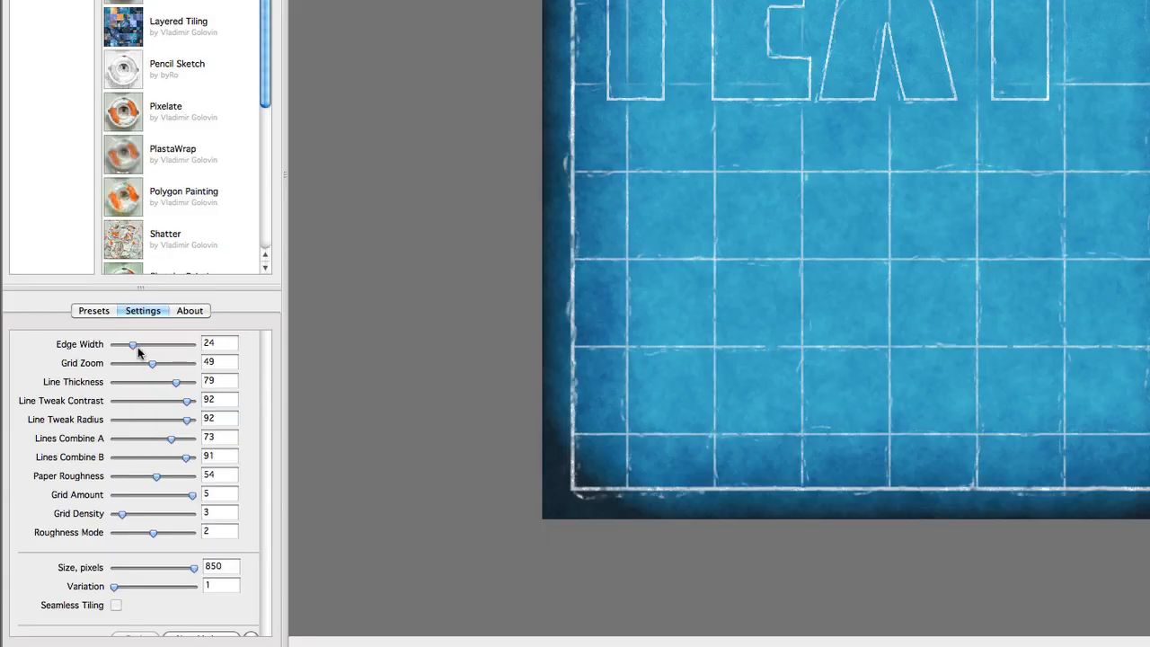
pyautogui.moveTo(140, 440)
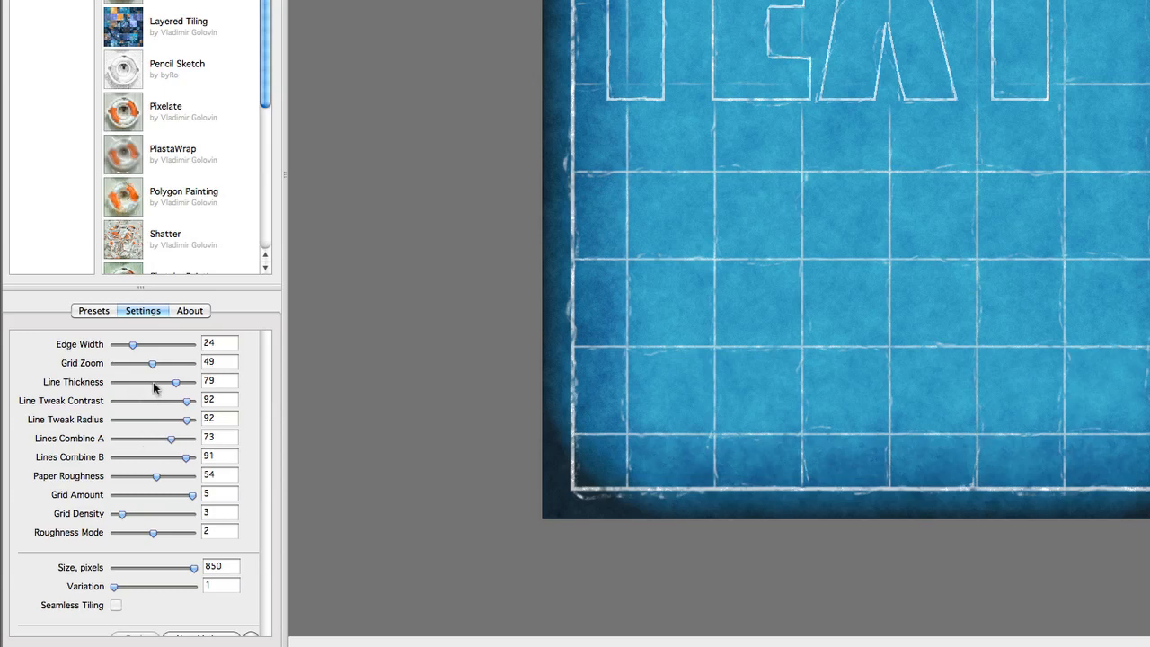
pyautogui.moveTo(176, 381); pyautogui.dragTo(159, 381)
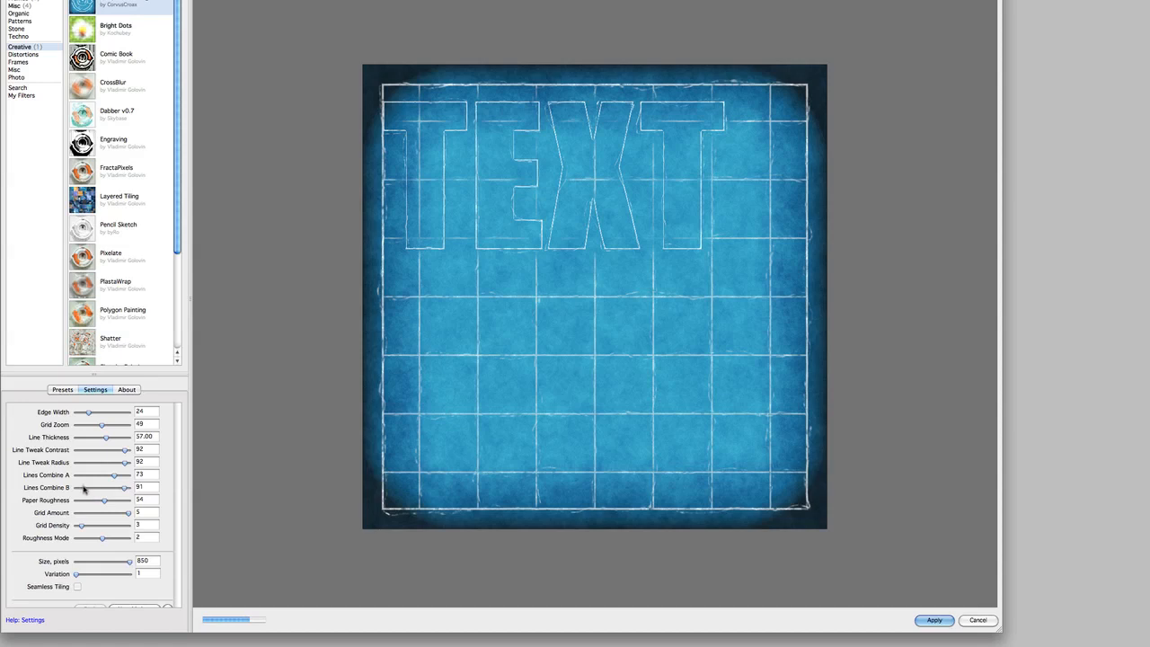
pyautogui.moveTo(83, 467)
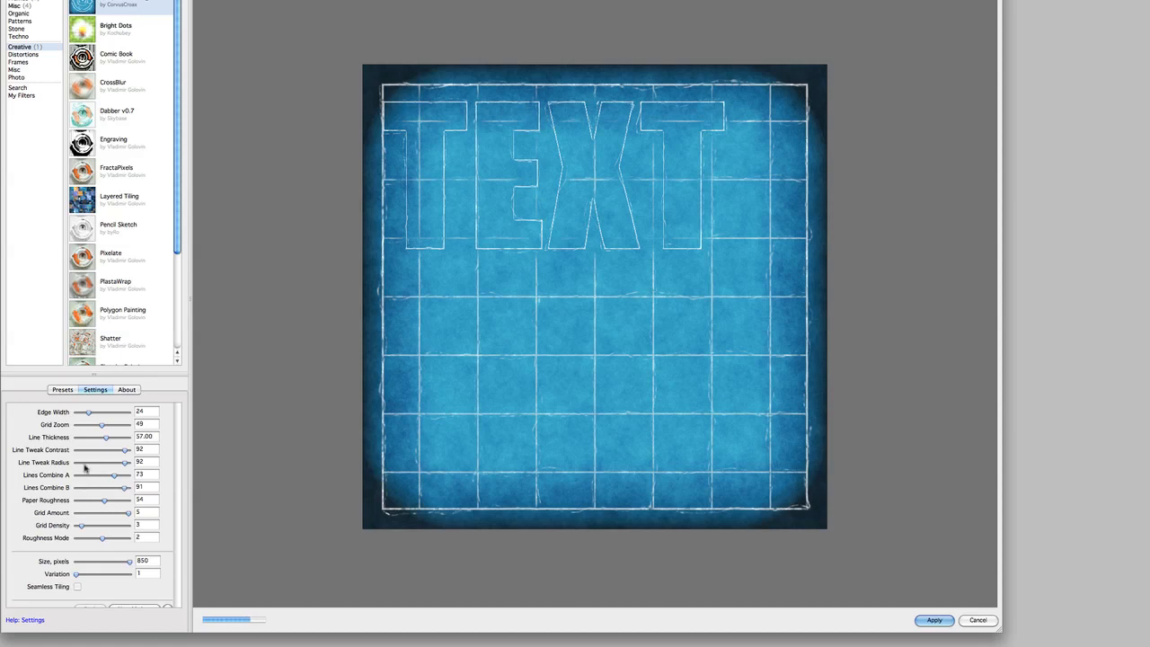
pyautogui.moveTo(111, 436); pyautogui.dragTo(126, 436)
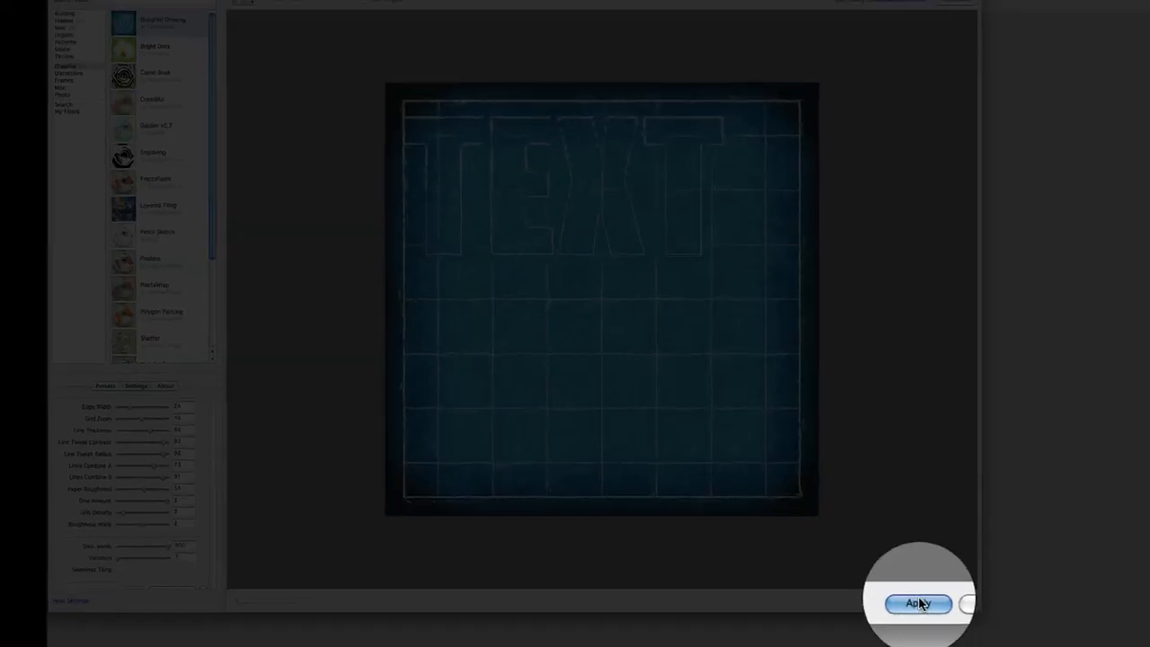
pyautogui.click(919, 604)
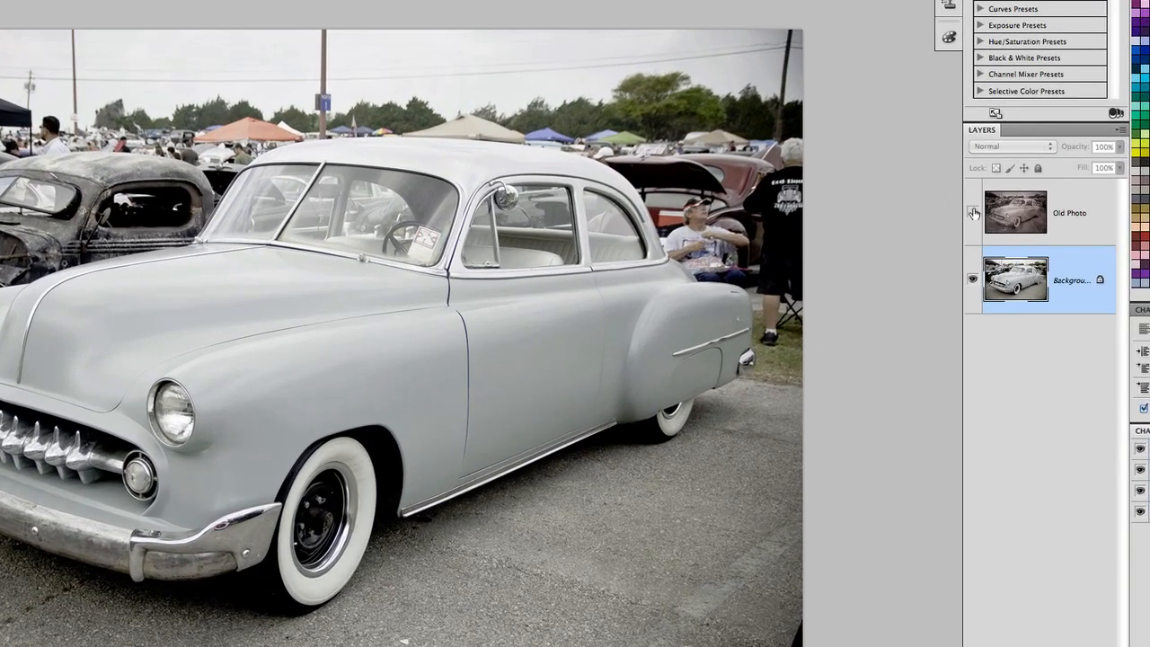
# Step: Hide the Old Photo layer so only the original car show Background photo shows
pyautogui.click(972, 212)
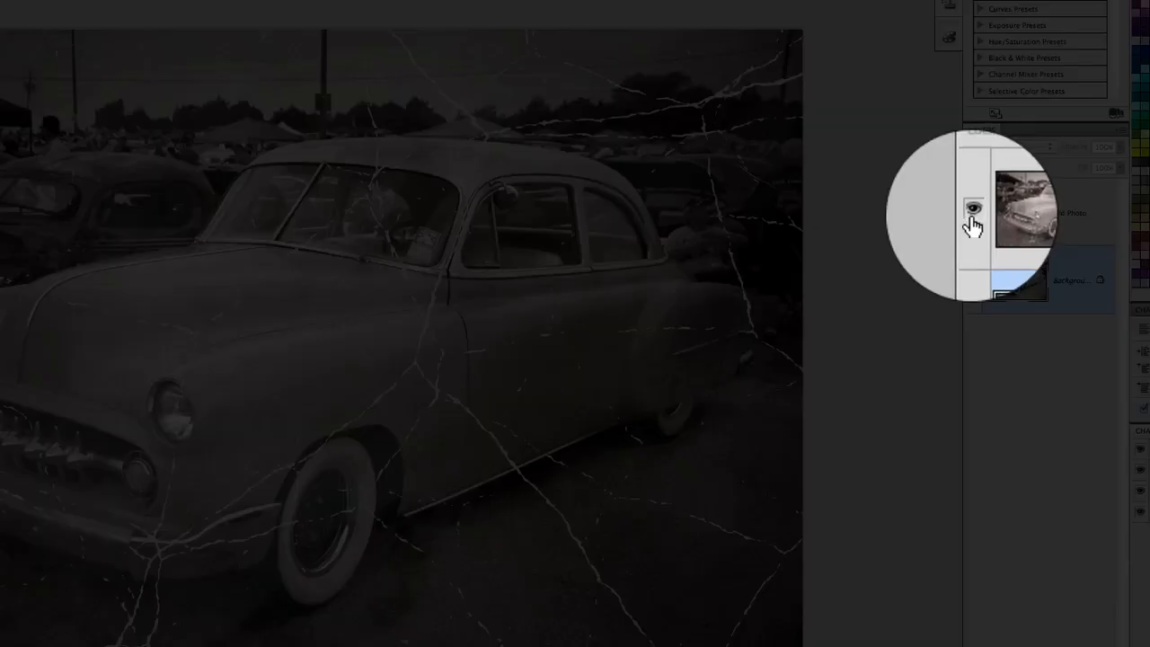
pyautogui.click(1008, 208)
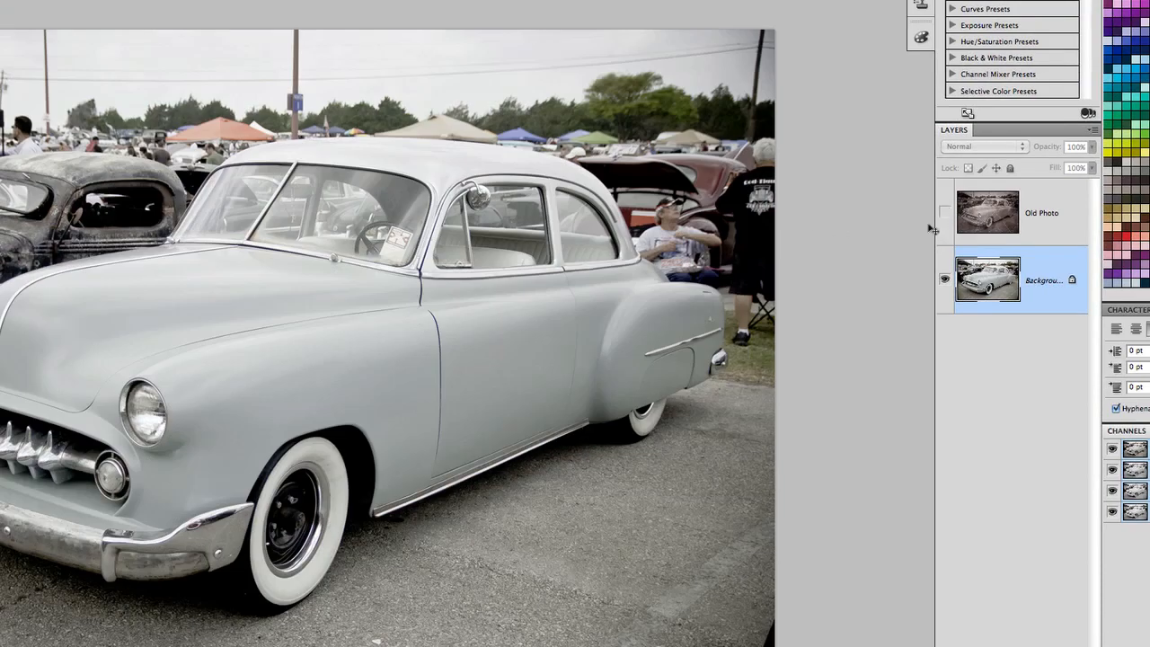
# Step: Launch Filter Forge 3 on the car photo, choose Old Photo in the Photo category and pick a preset
pyautogui.click(75, 7)
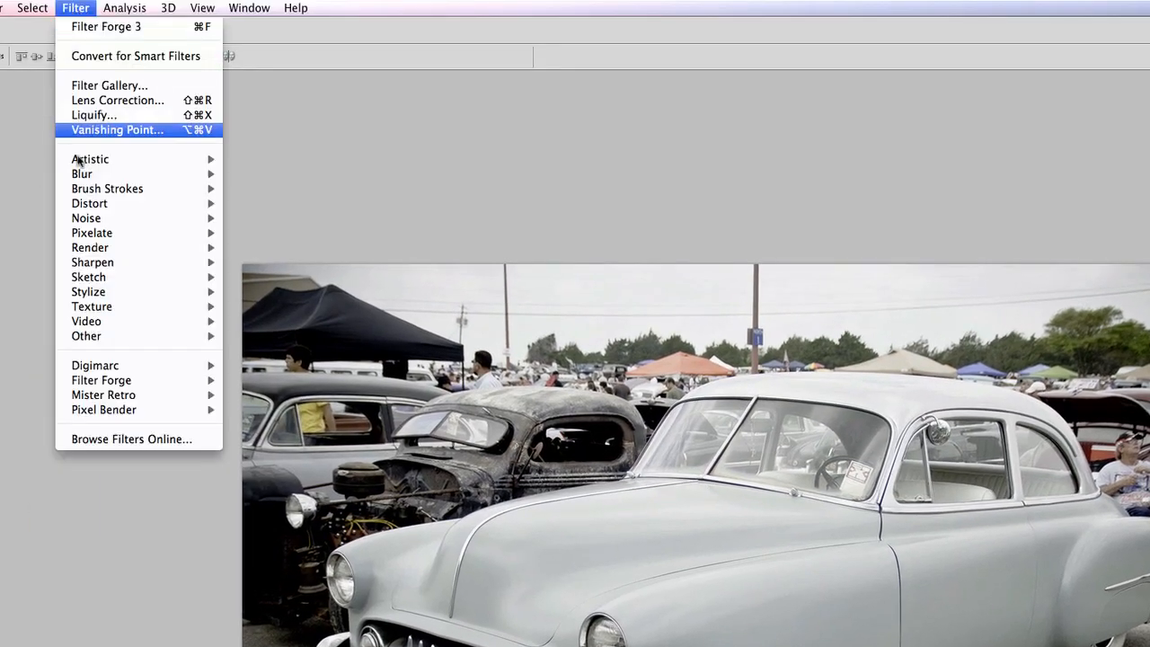
pyautogui.click(115, 129)
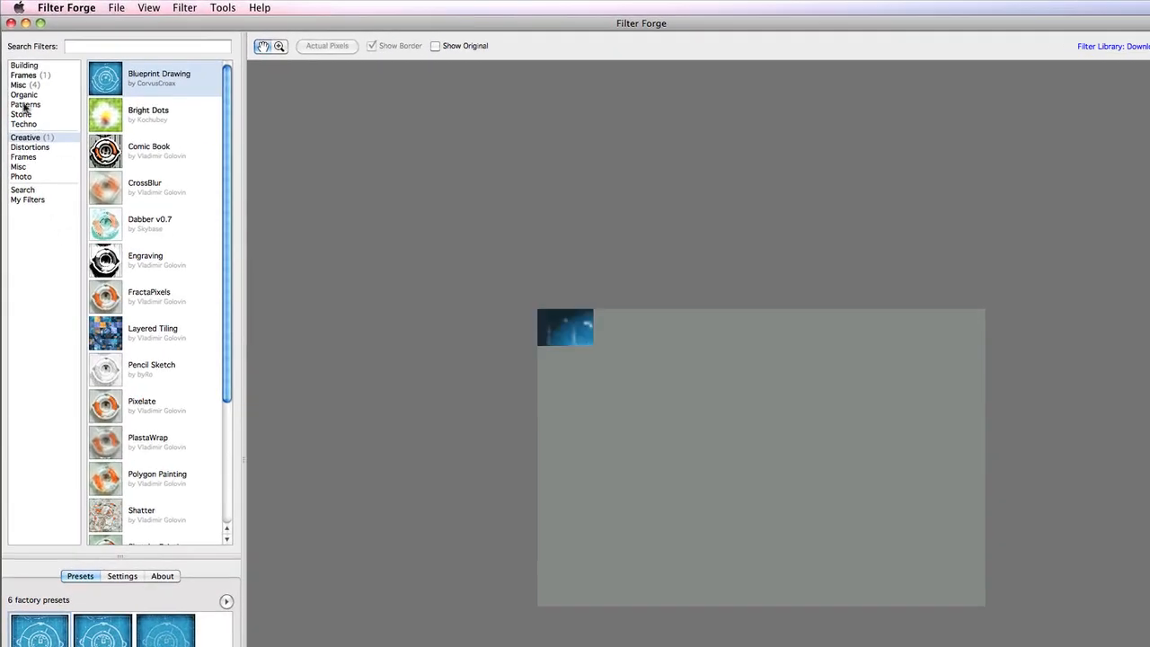
pyautogui.click(21, 176)
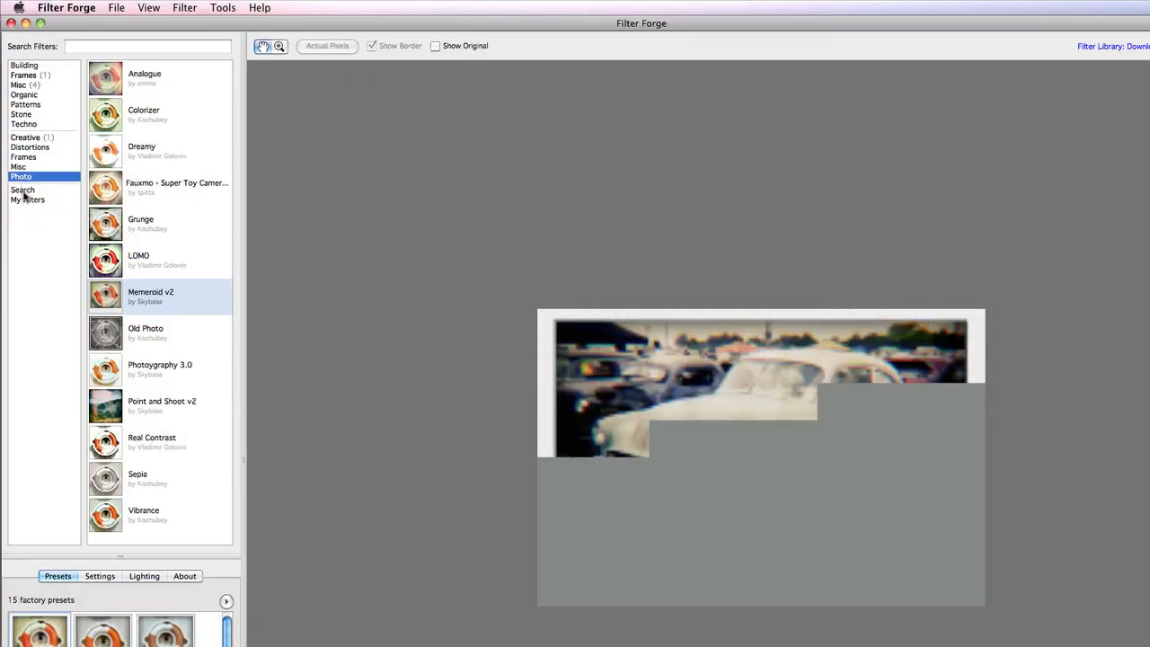
pyautogui.click(146, 332)
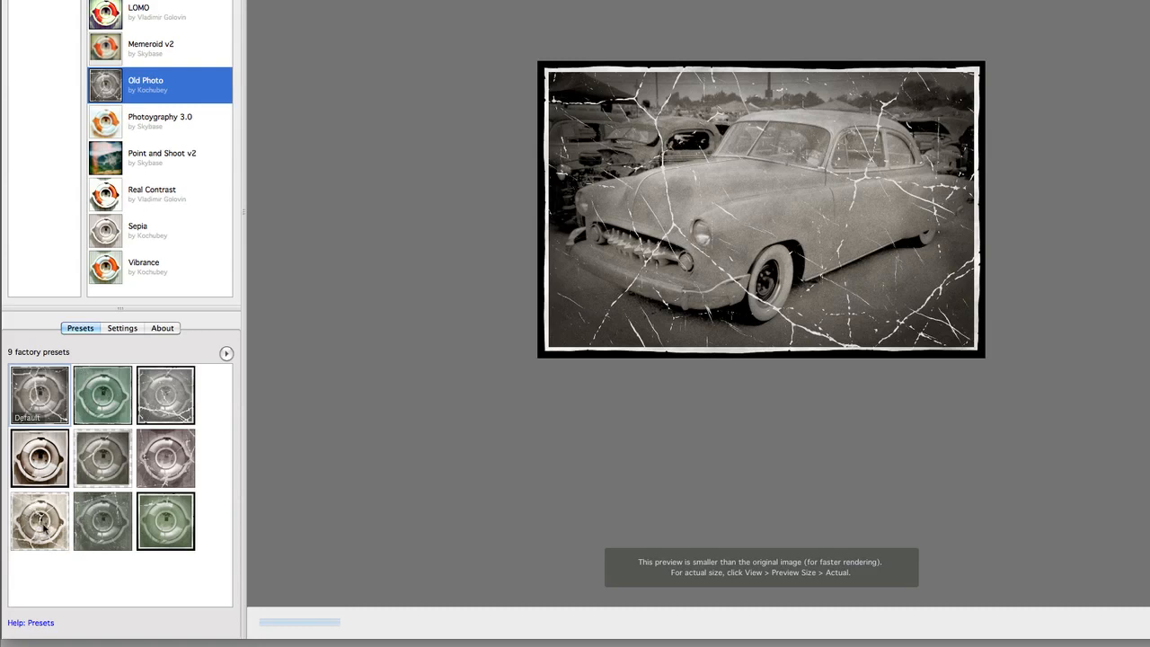
pyautogui.click(39, 522)
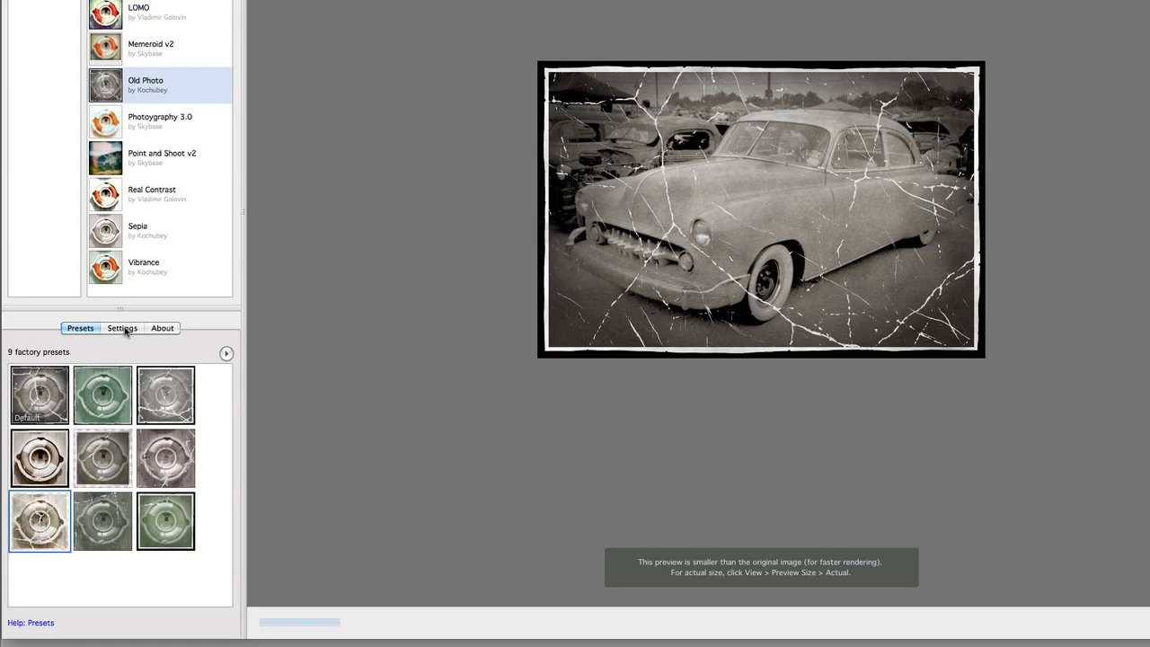
# Step: Show the Old Photo filter's Settings sliders for contrast, vignetting, scratches and border damage
pyautogui.click(122, 327)
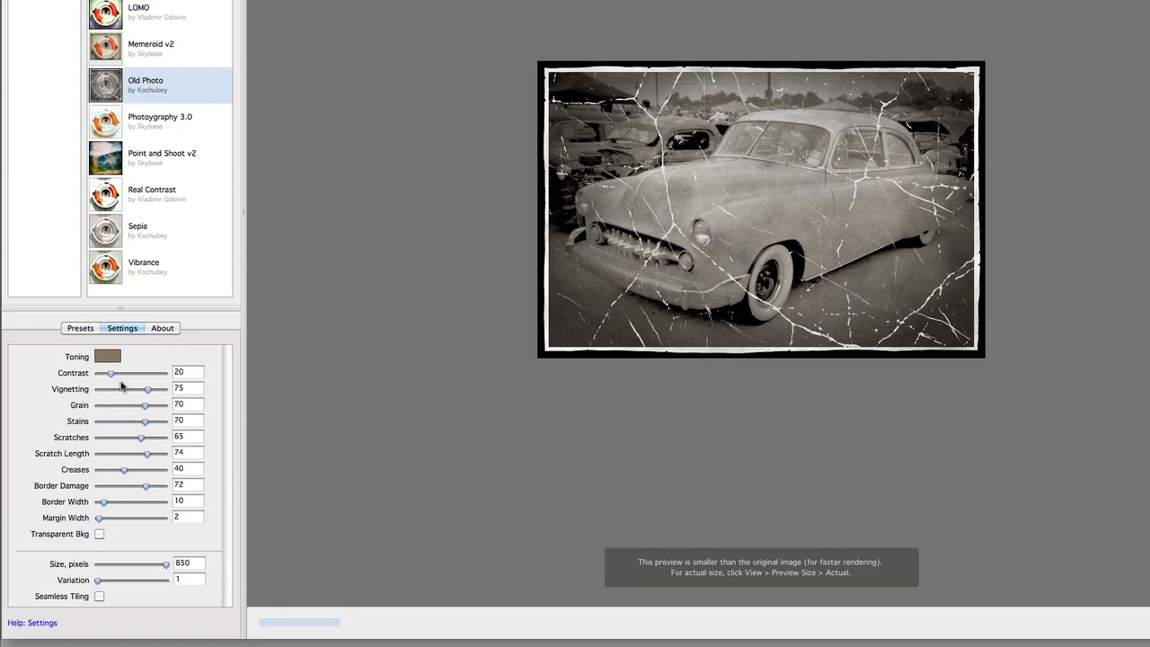
pyautogui.moveTo(117, 410)
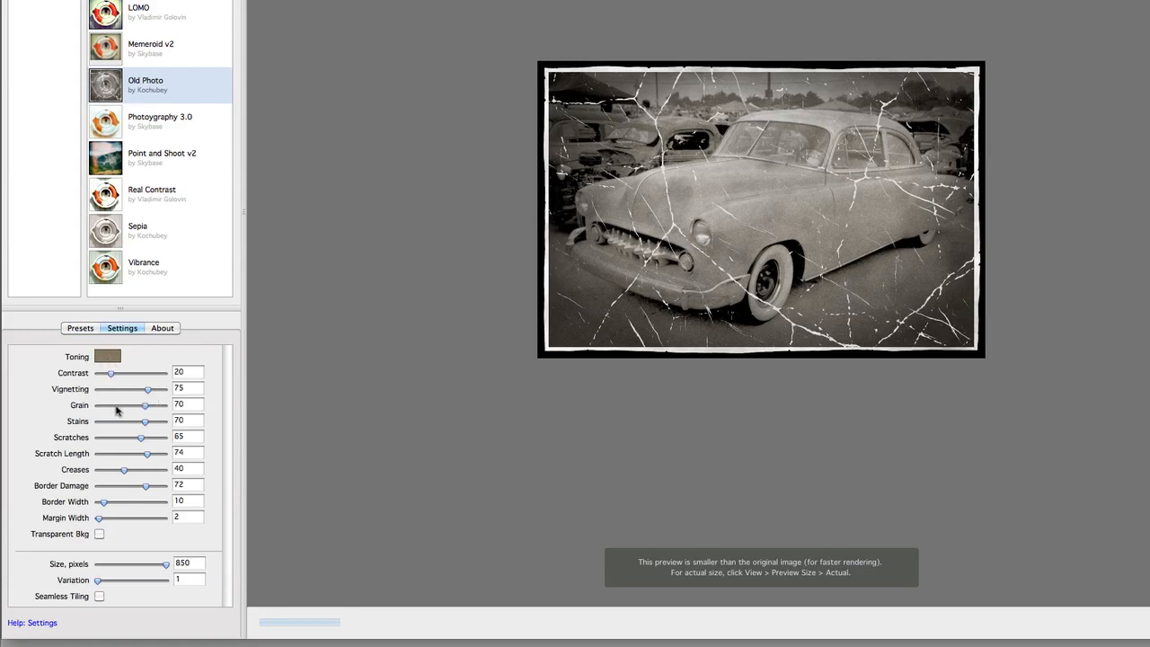
pyautogui.moveTo(143, 437)
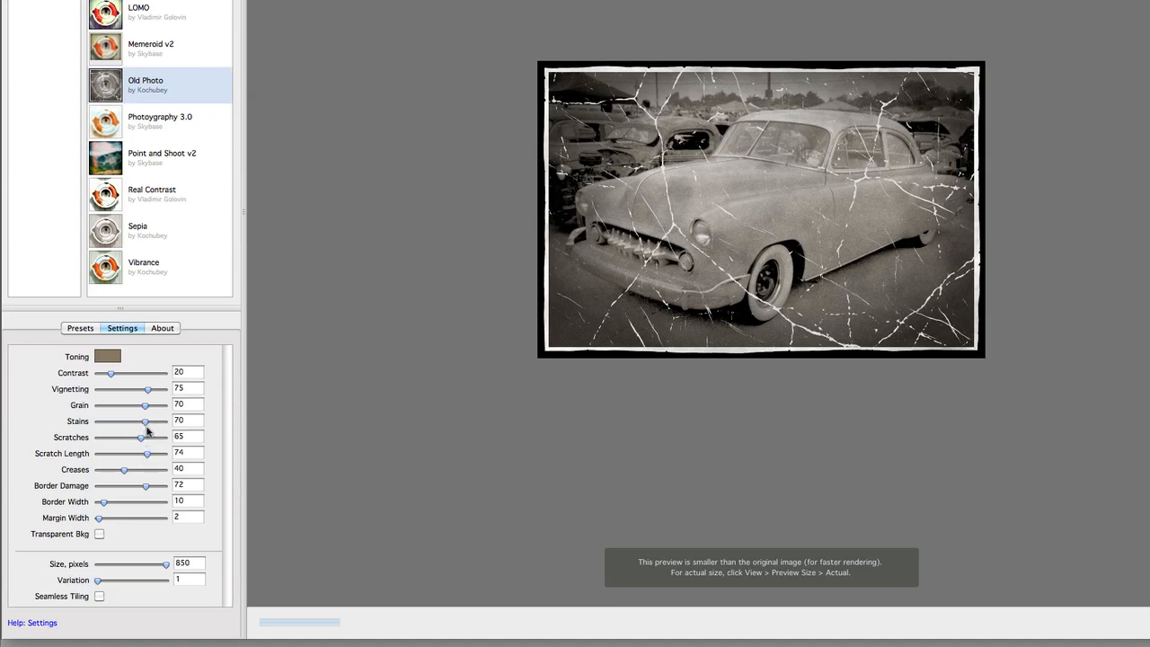
pyautogui.moveTo(142, 437)
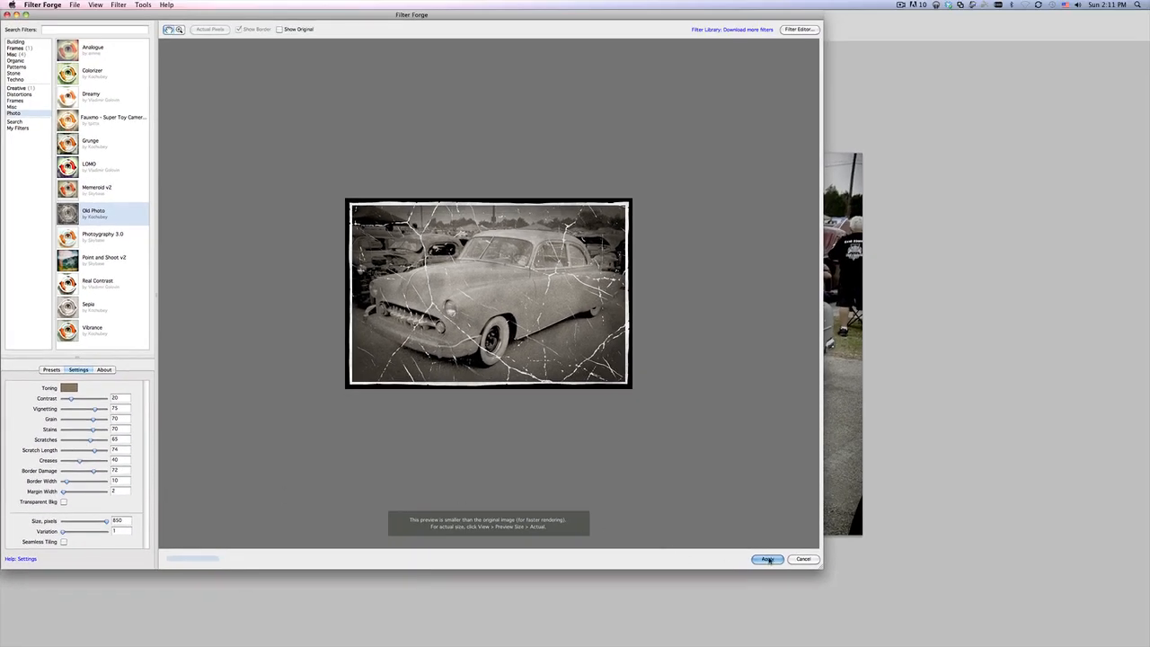
# Step: Apply the Old Photo filter, returning the car show photo to Photoshop
pyautogui.click(767, 559)
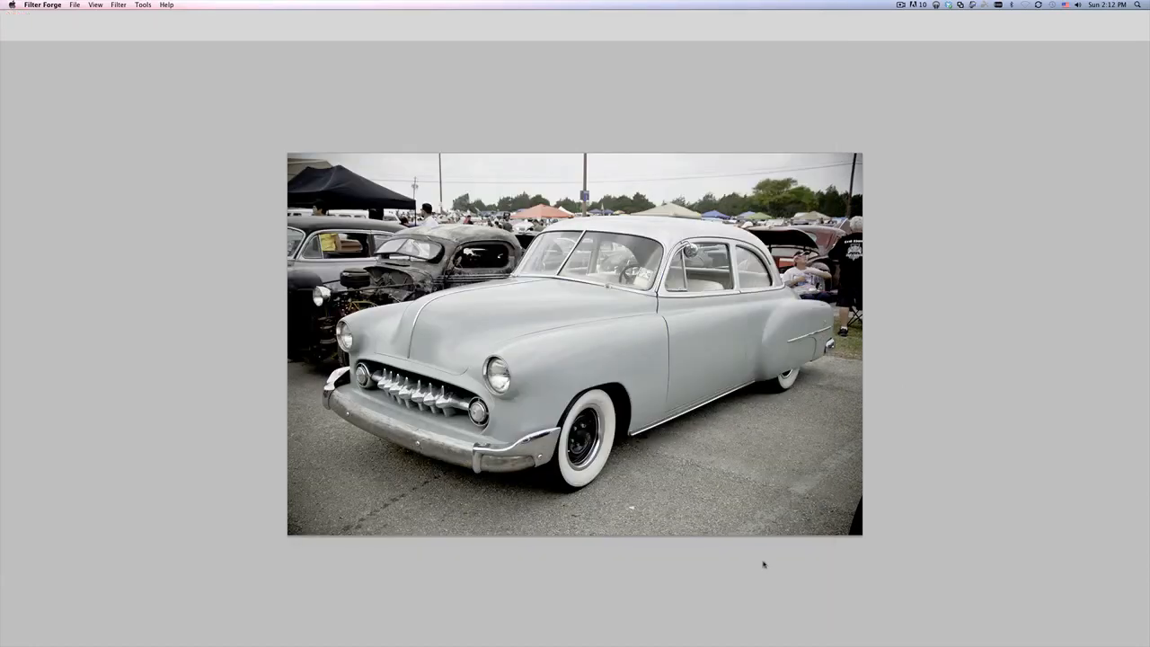
pyautogui.moveTo(771, 557)
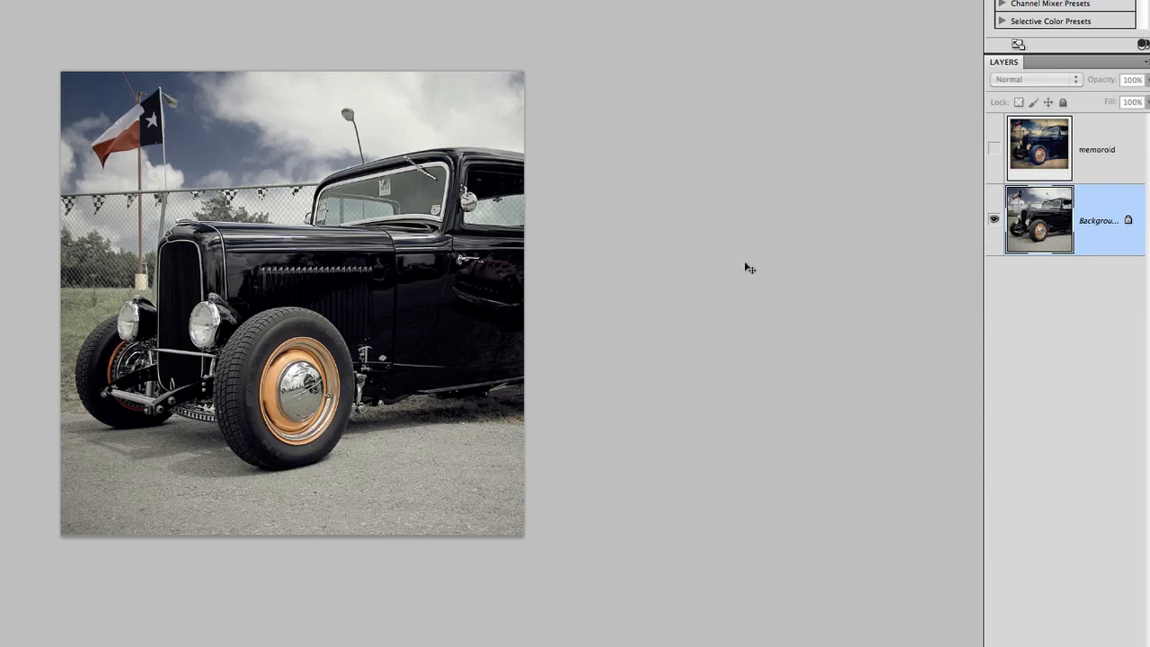
pyautogui.moveTo(729, 269)
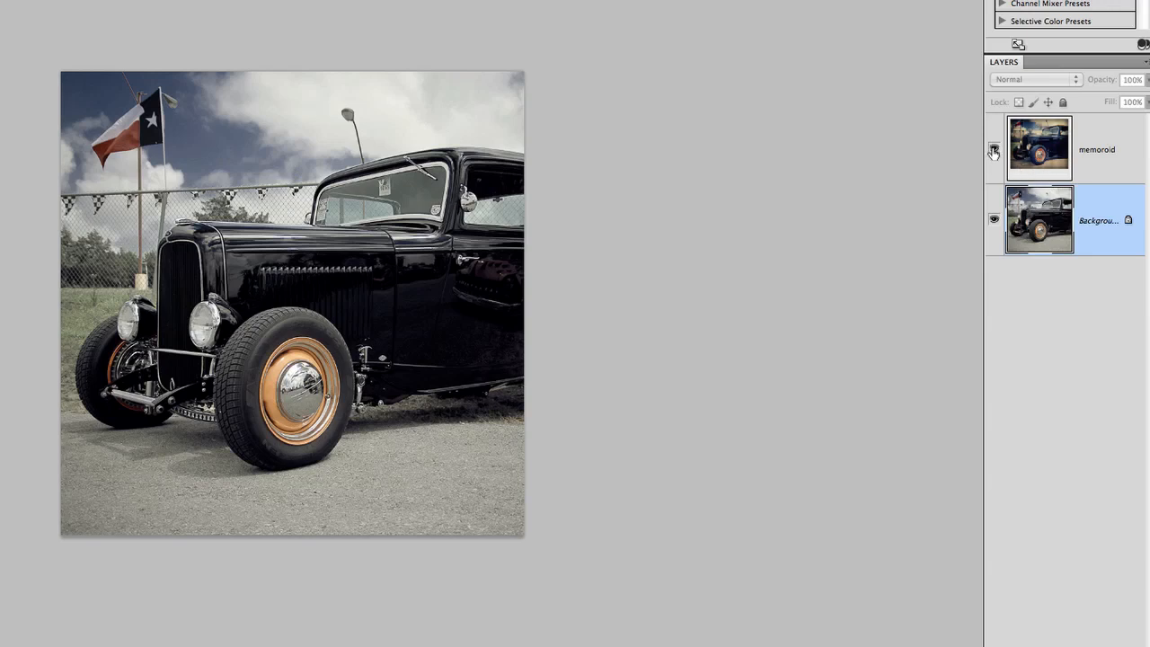
pyautogui.click(994, 149)
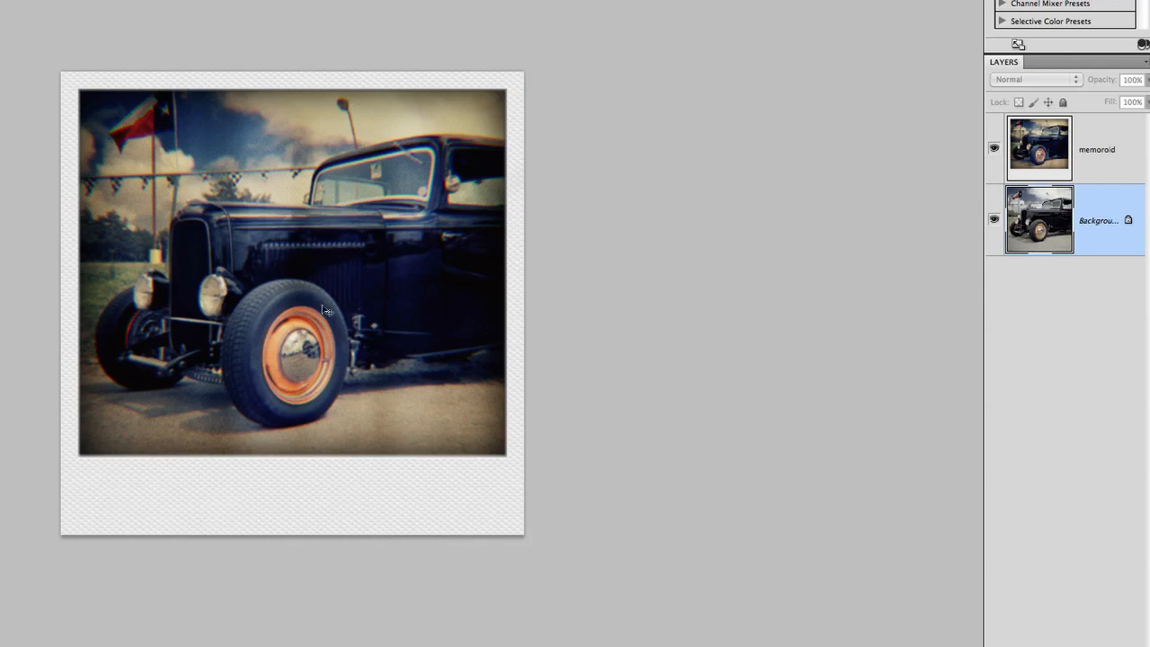
pyautogui.moveTo(379, 323)
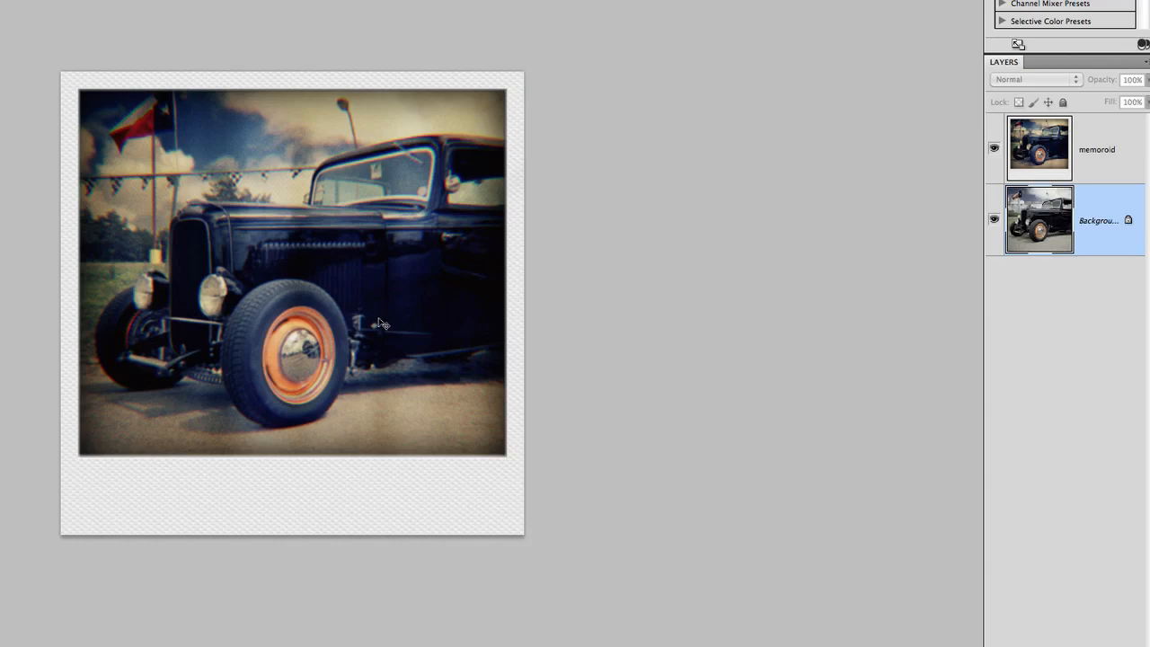
pyautogui.click(994, 148)
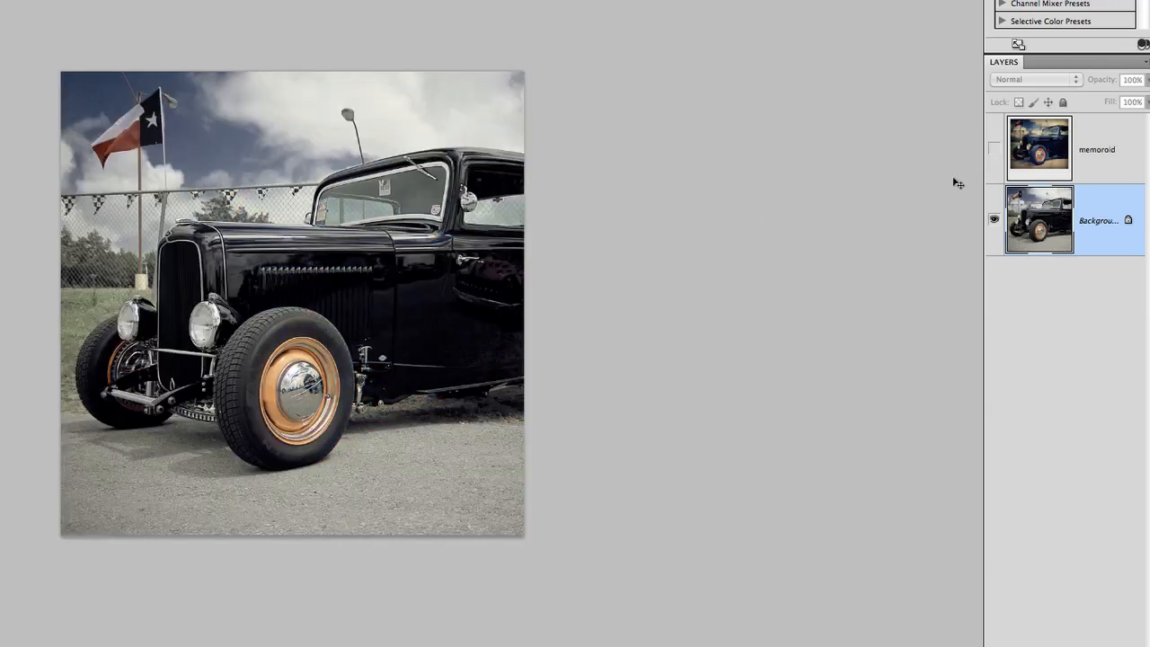
# Step: Launch Filter Forge 3 on the hot rod photo and select the LOMO filter for preview
pyautogui.click(48, 7)
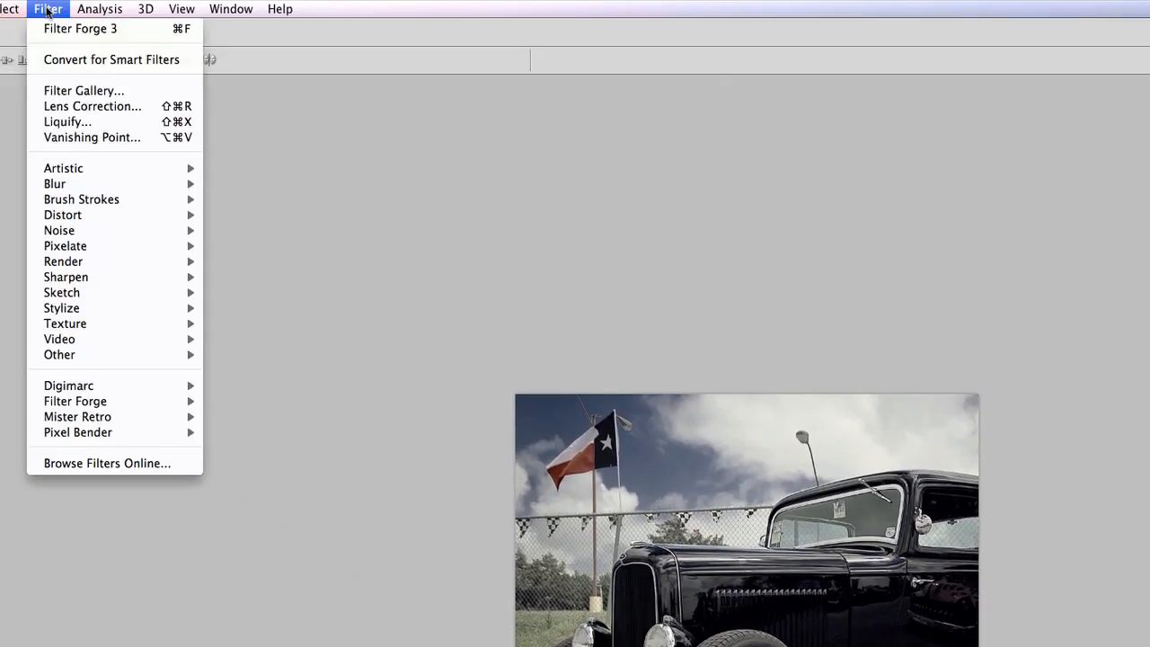
pyautogui.moveTo(76, 401)
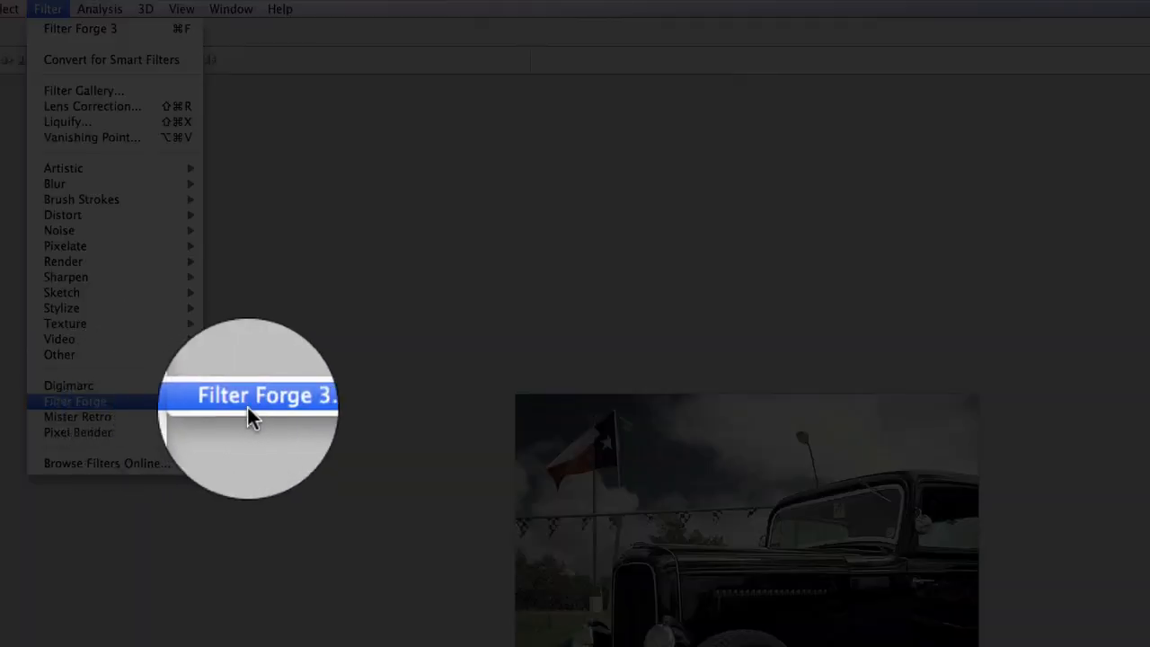
pyautogui.click(251, 400)
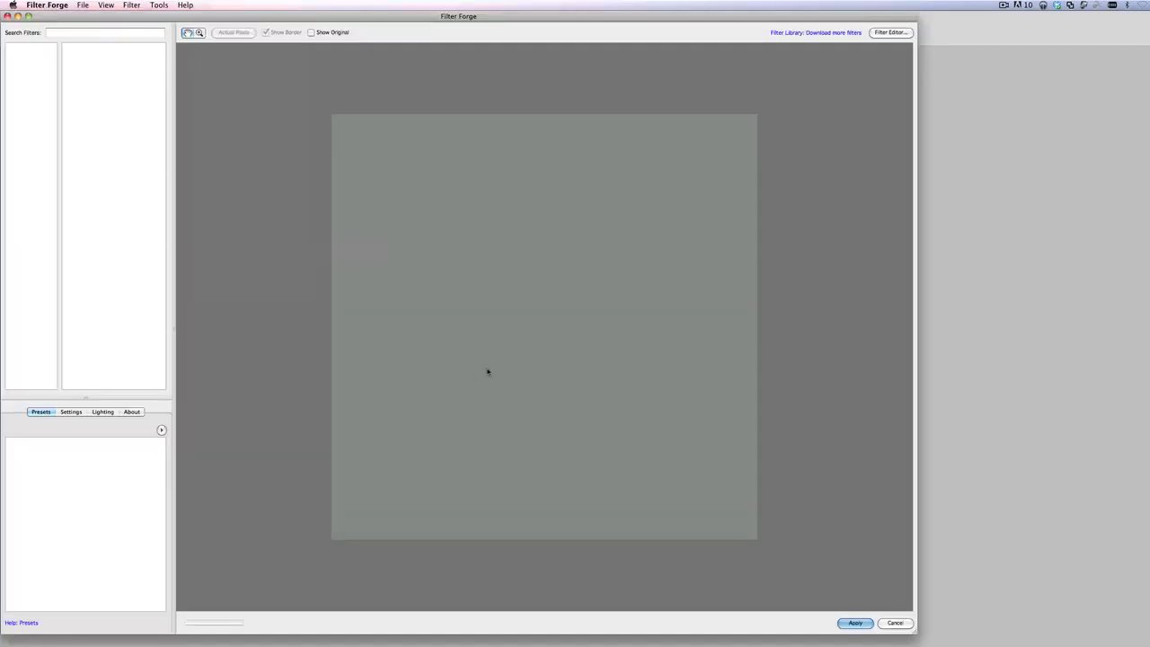
pyautogui.click(15, 126)
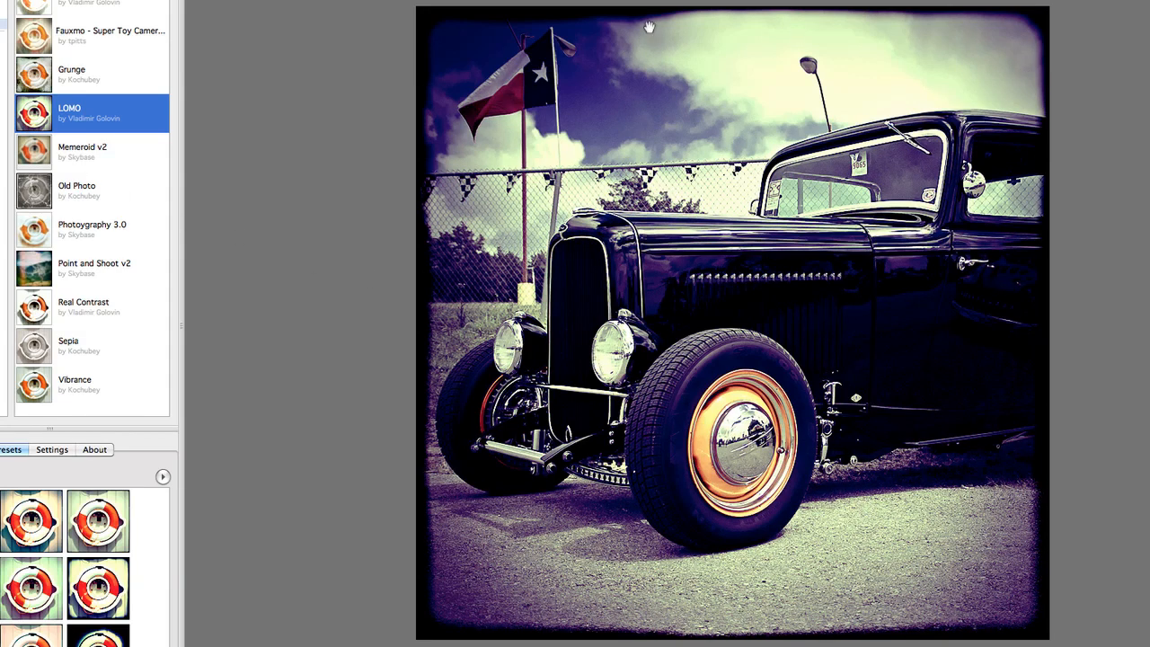
pyautogui.moveTo(495, 632)
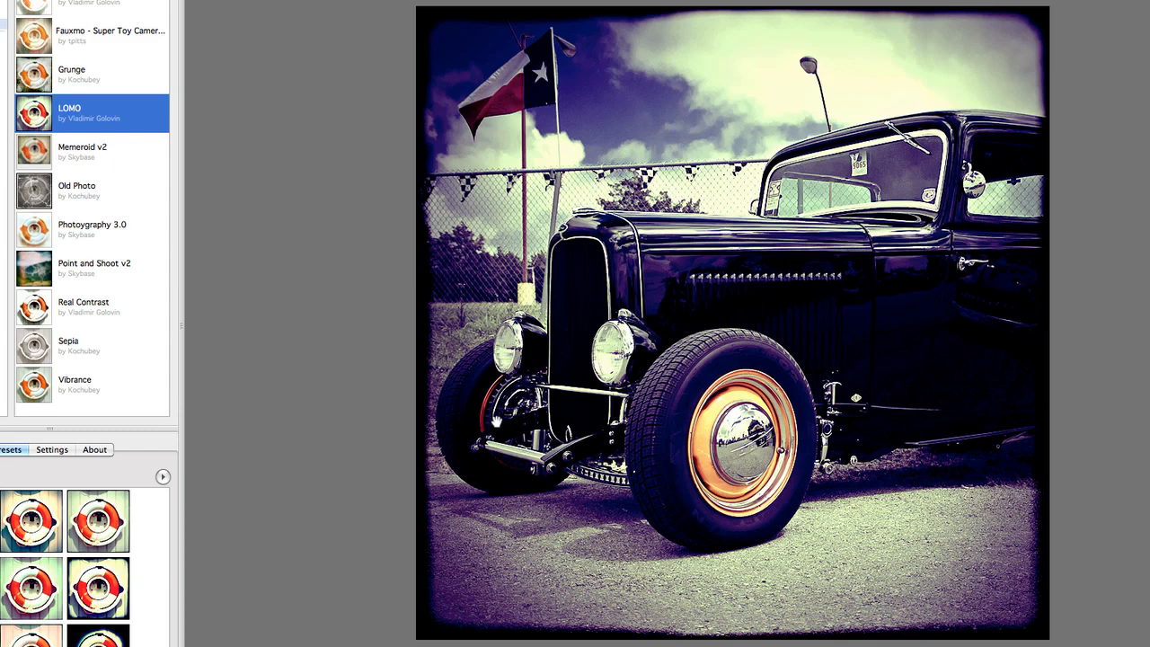
pyautogui.moveTo(86, 65)
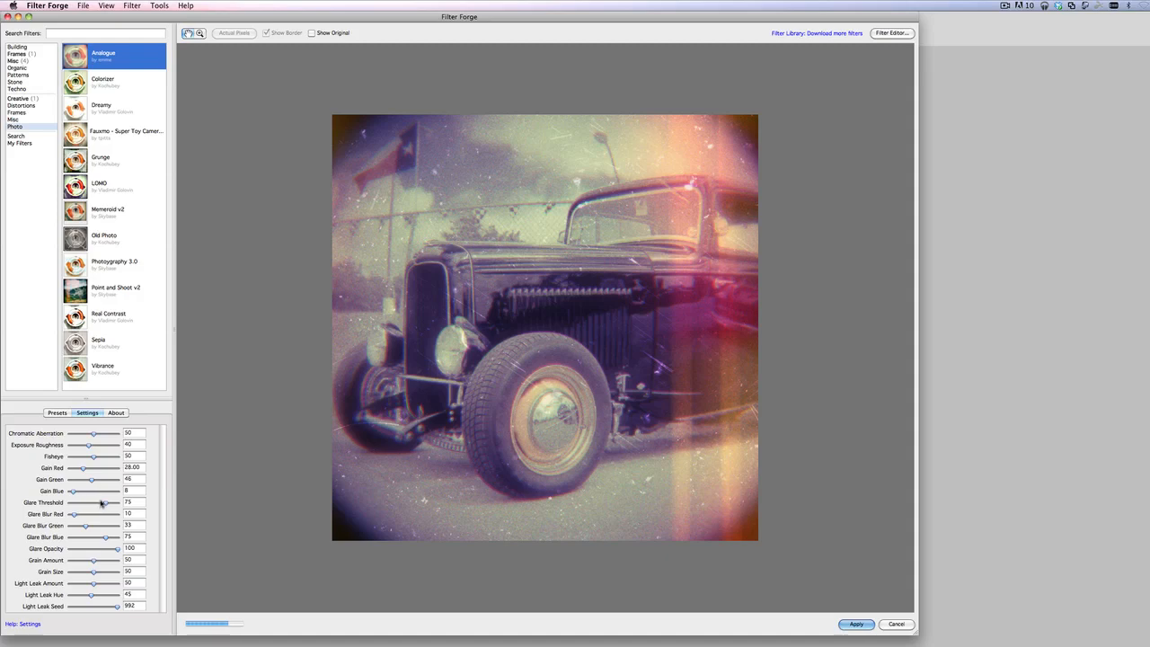
# Step: Show Analogue's factory presets, then launch the online Filter Library in Chrome
pyautogui.click(58, 414)
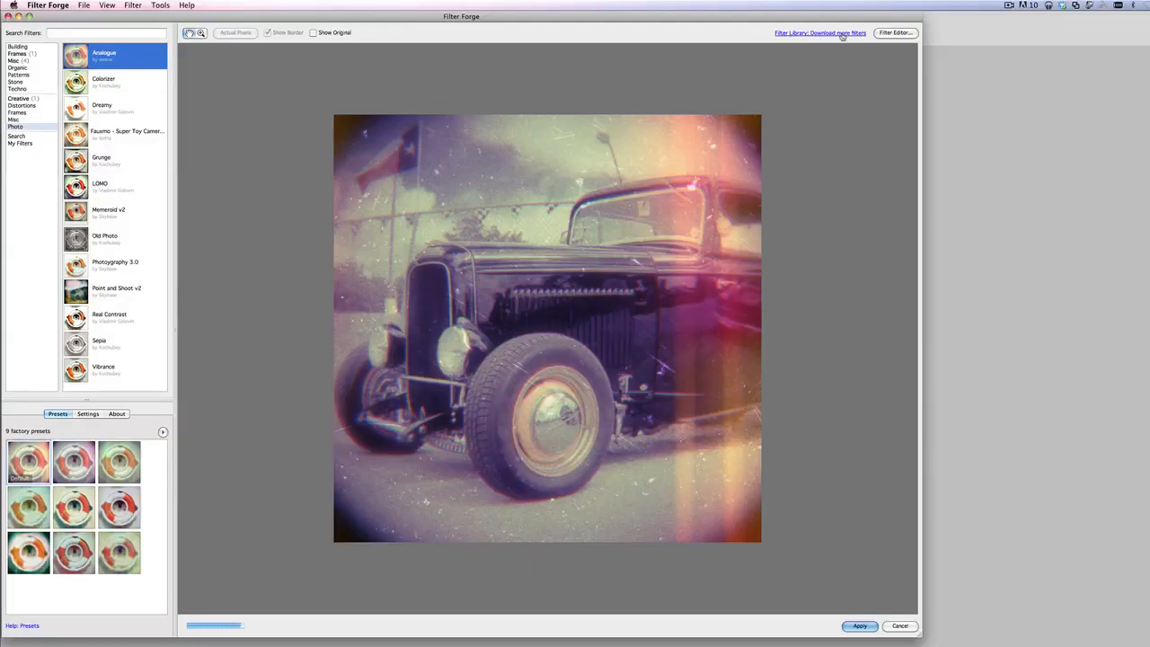
pyautogui.click(820, 32)
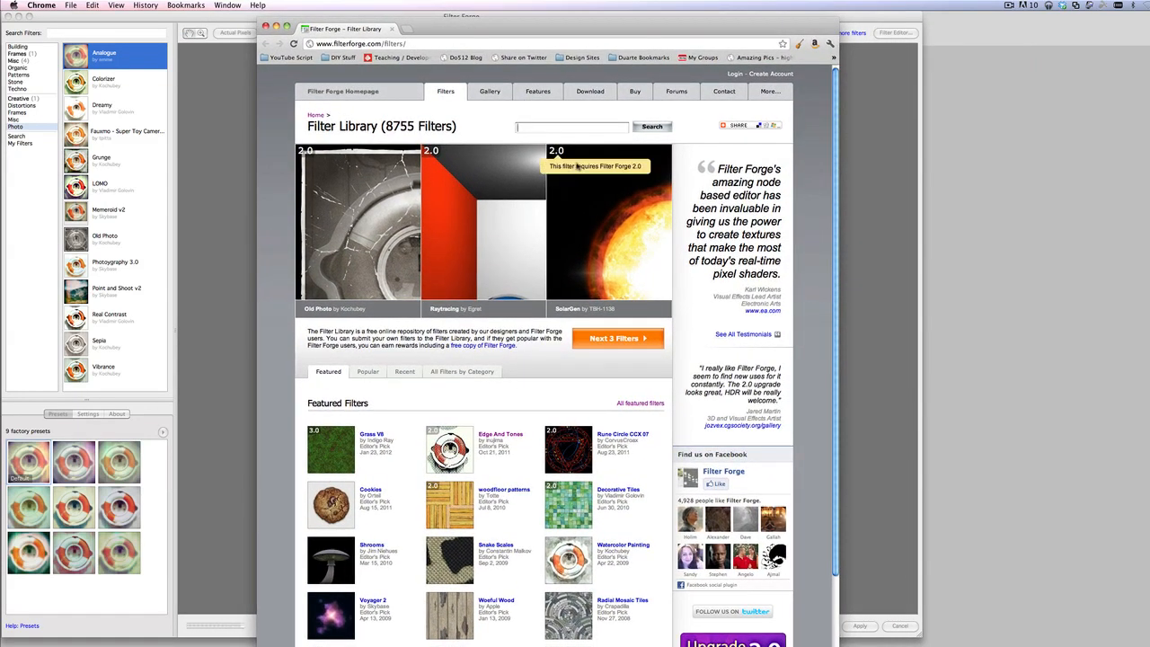
# Step: Search the library for 'retro', open Toycam-82 and send it to Filter Forge
pyautogui.write('retro')
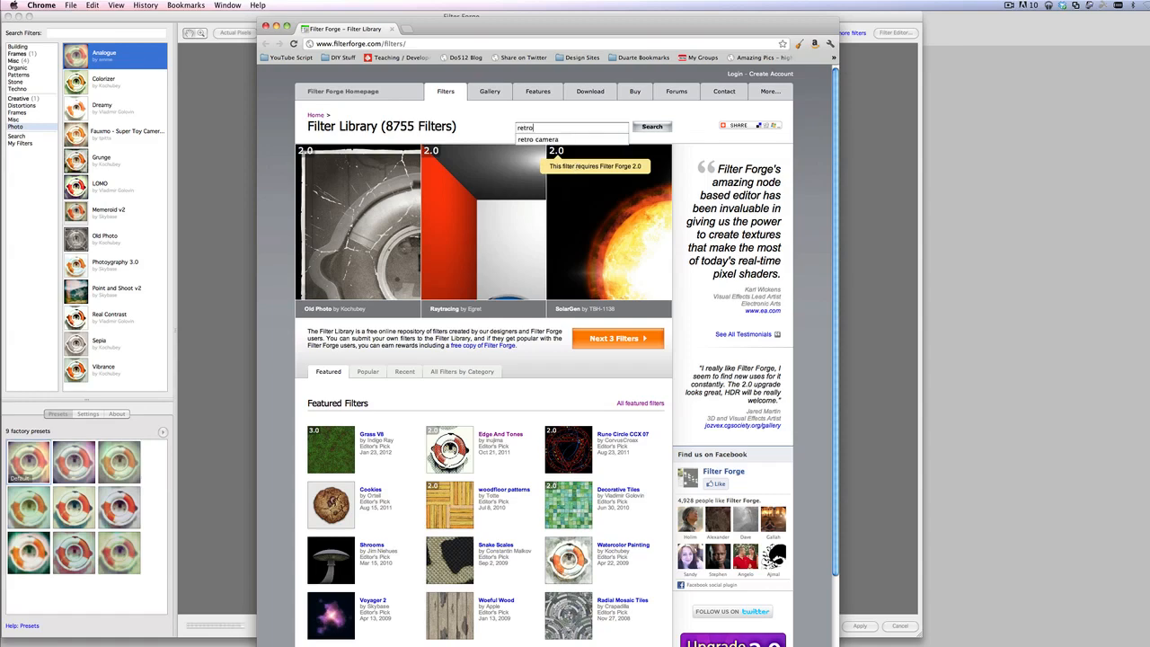
pyautogui.click(652, 126)
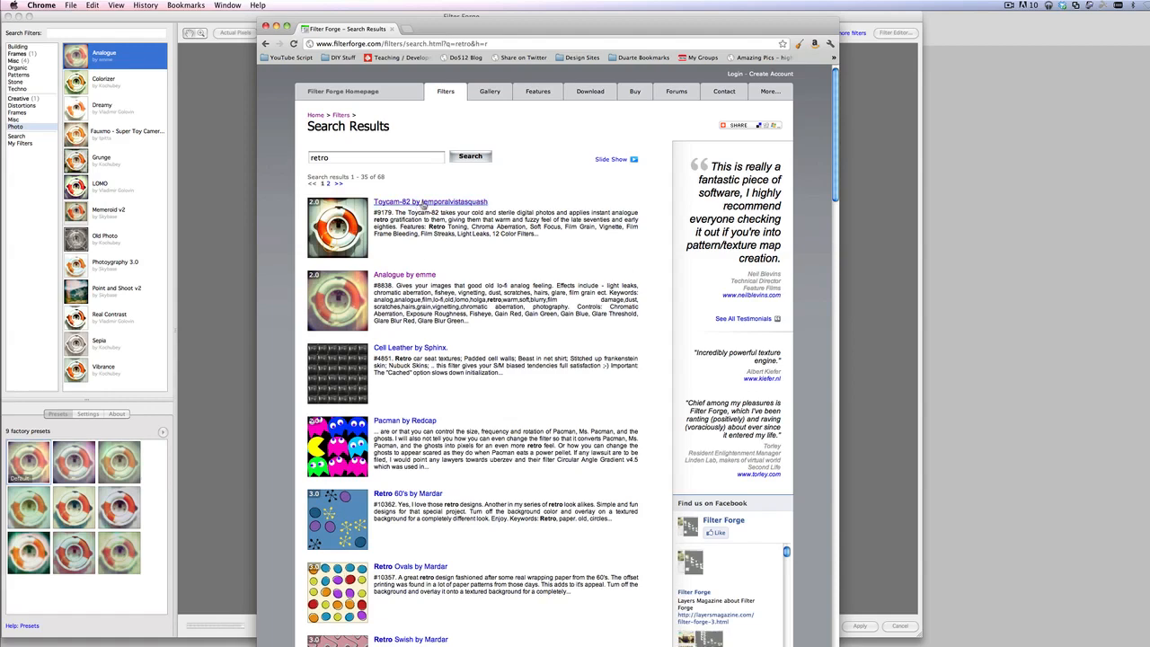
pyautogui.click(404, 201)
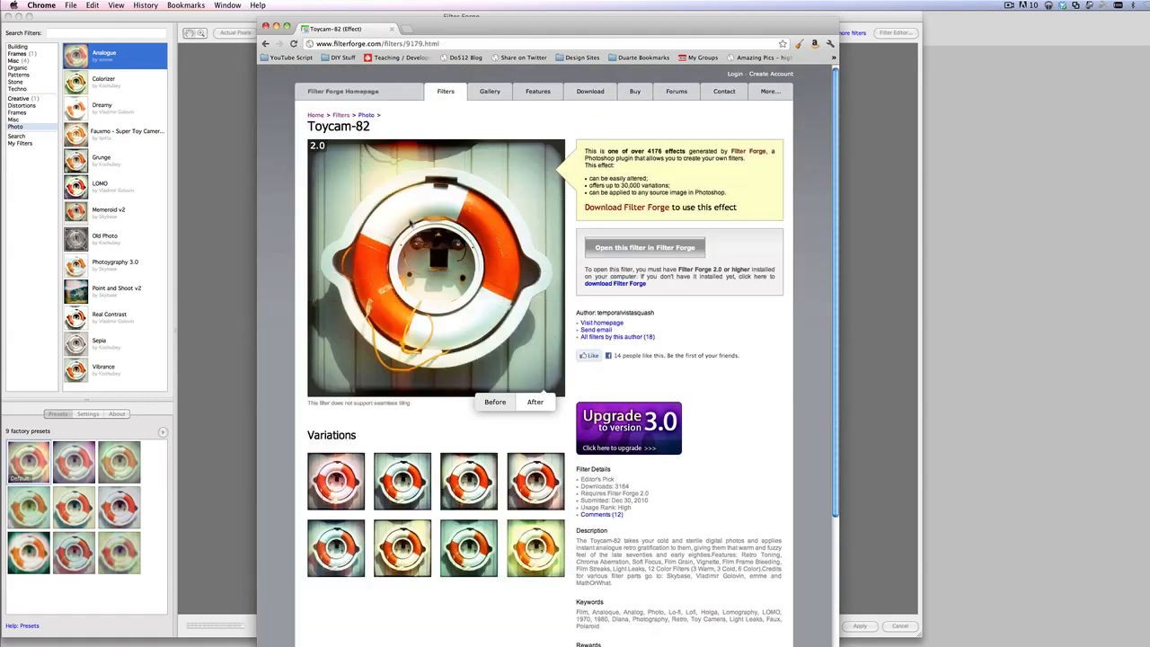
pyautogui.click(643, 248)
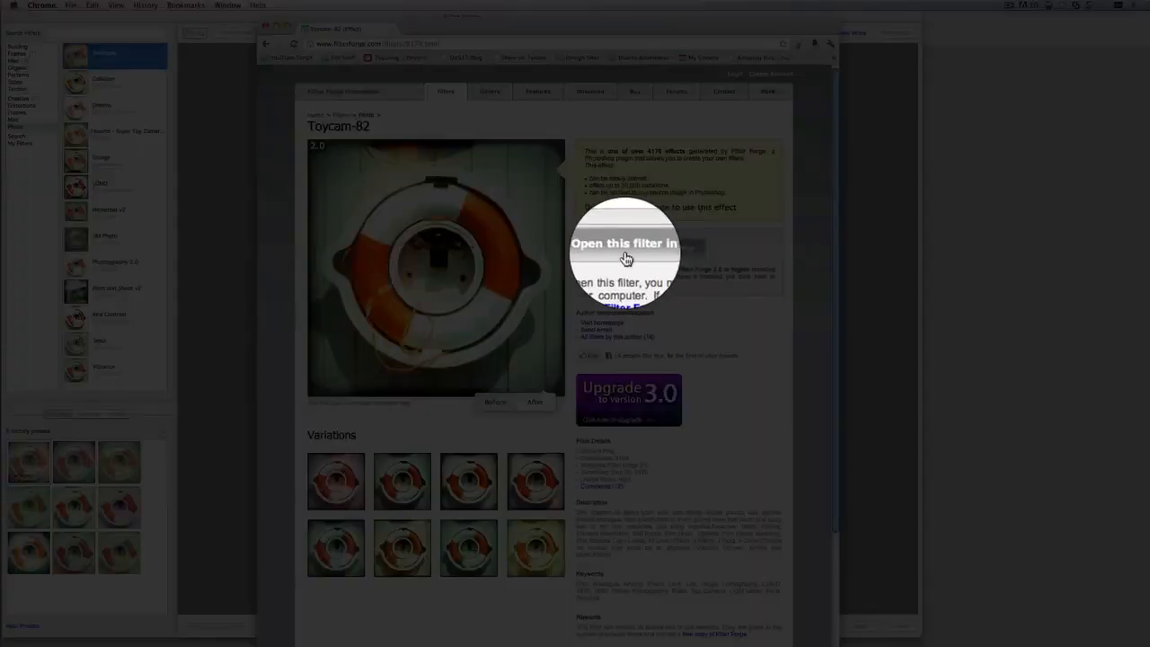